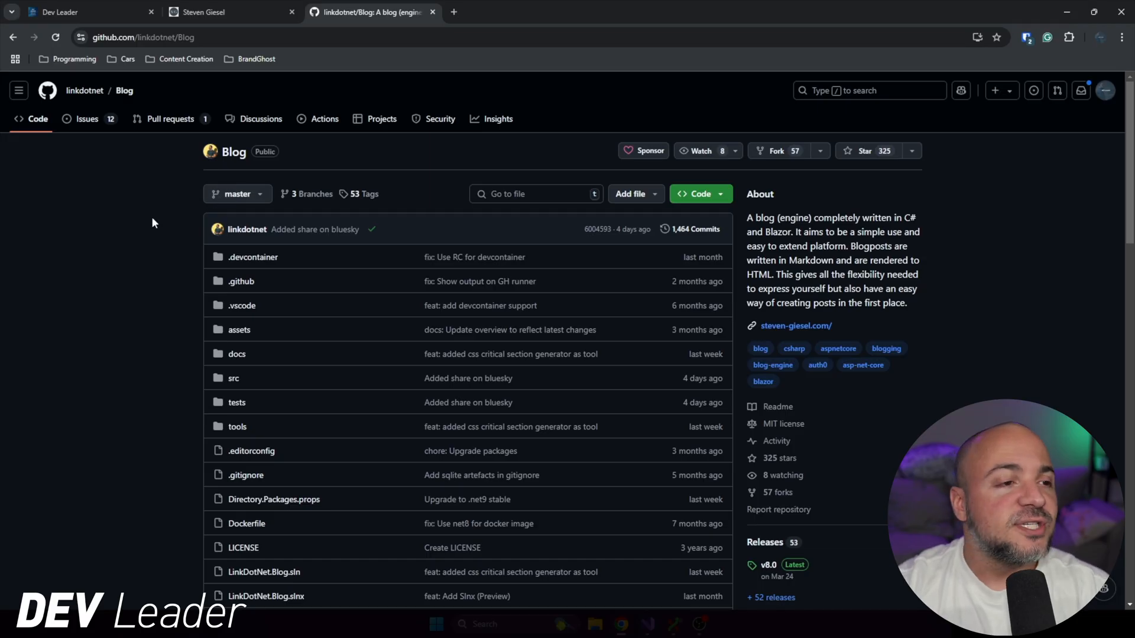
pyautogui.moveTo(167, 214)
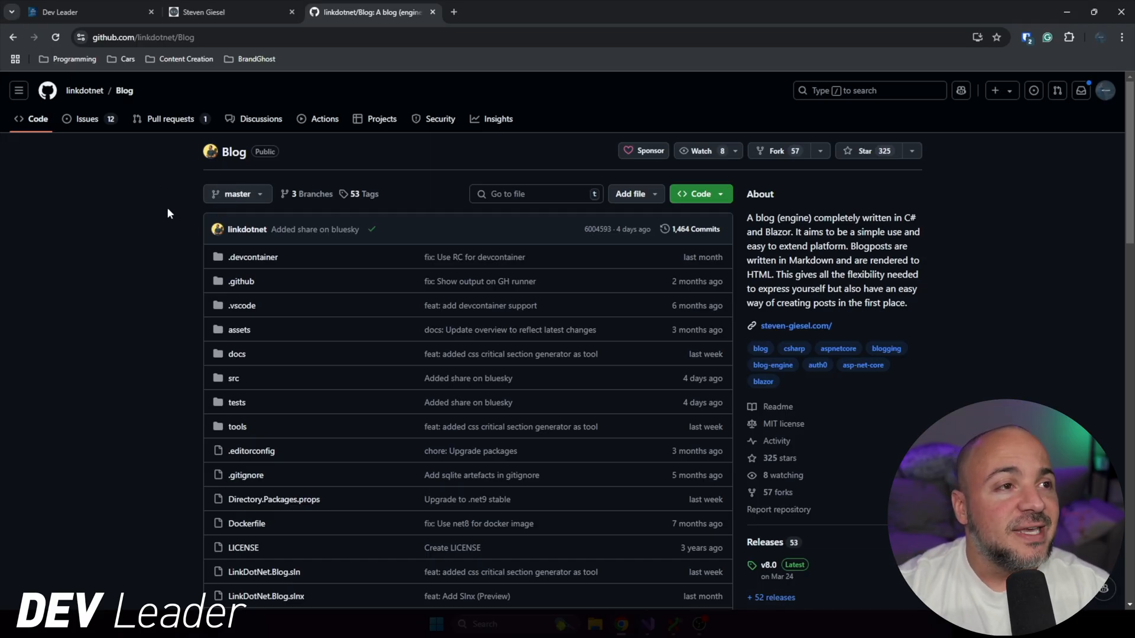
pyautogui.moveTo(285, 273)
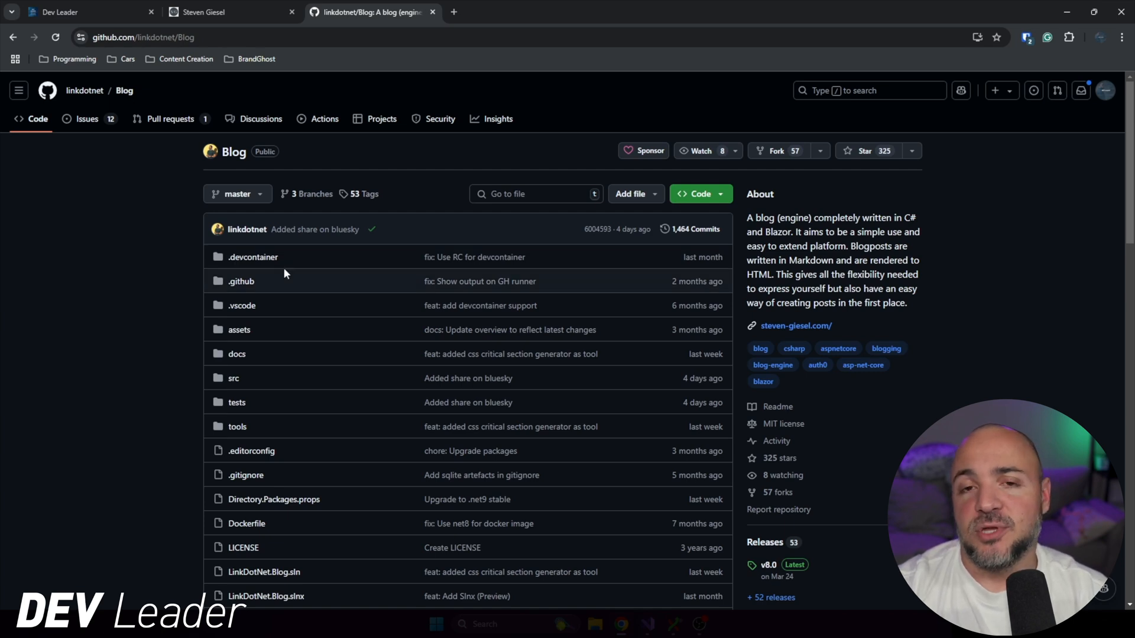
pyautogui.moveTo(1002, 276)
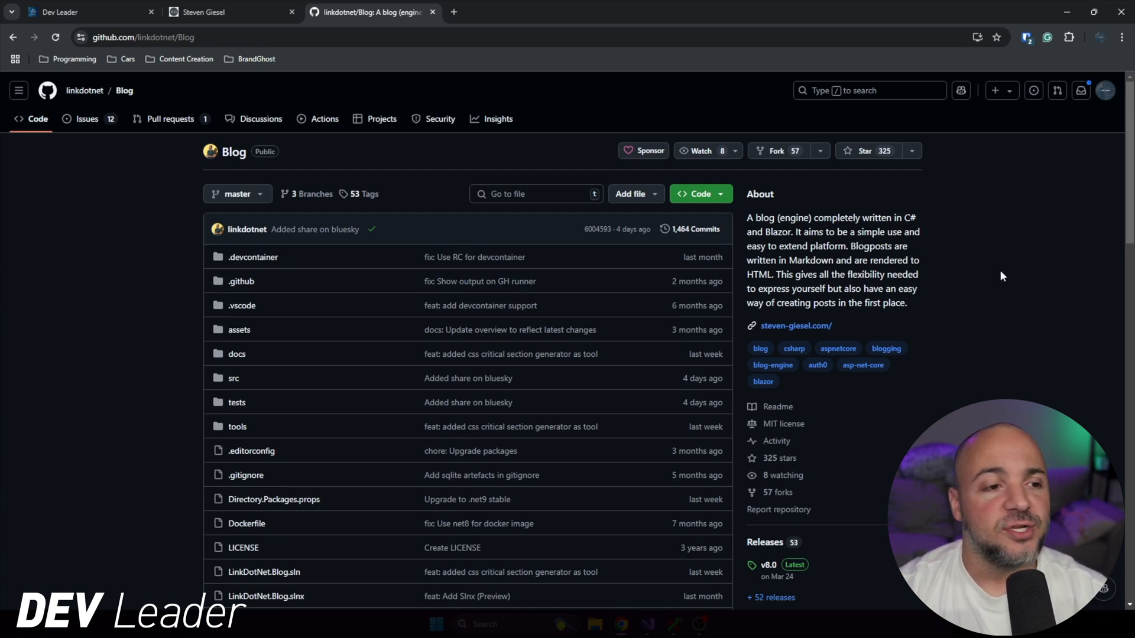
# - Read Steven Giesel's 'How to assert assumptions in code that might not be true?' post down to the Debug.Assert example
pyautogui.scroll(-3)
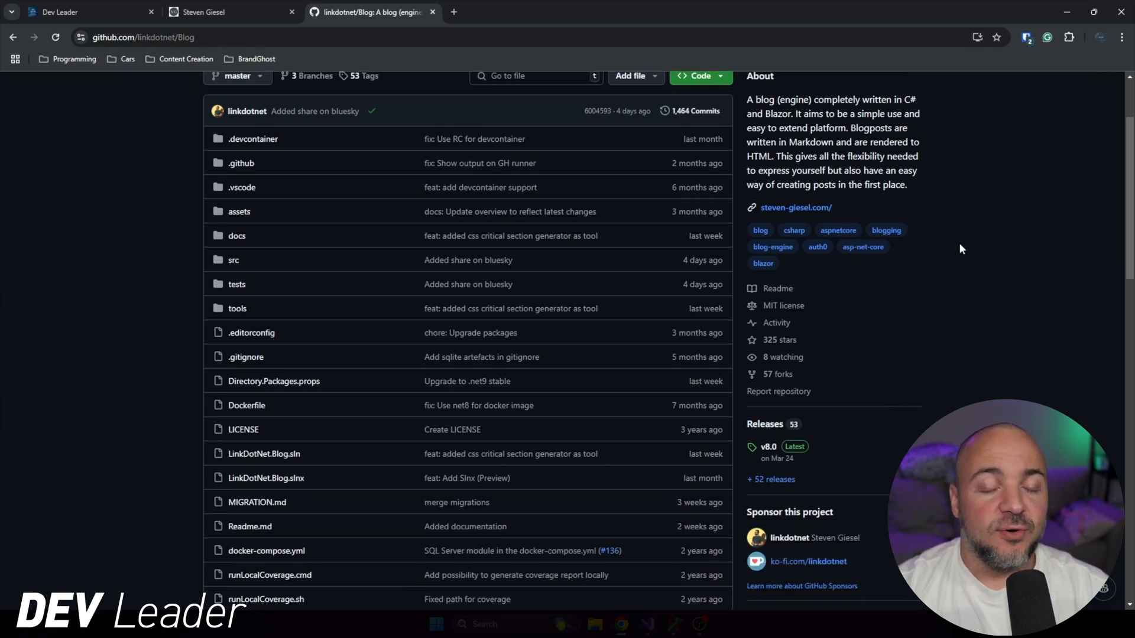
pyautogui.scroll(-3)
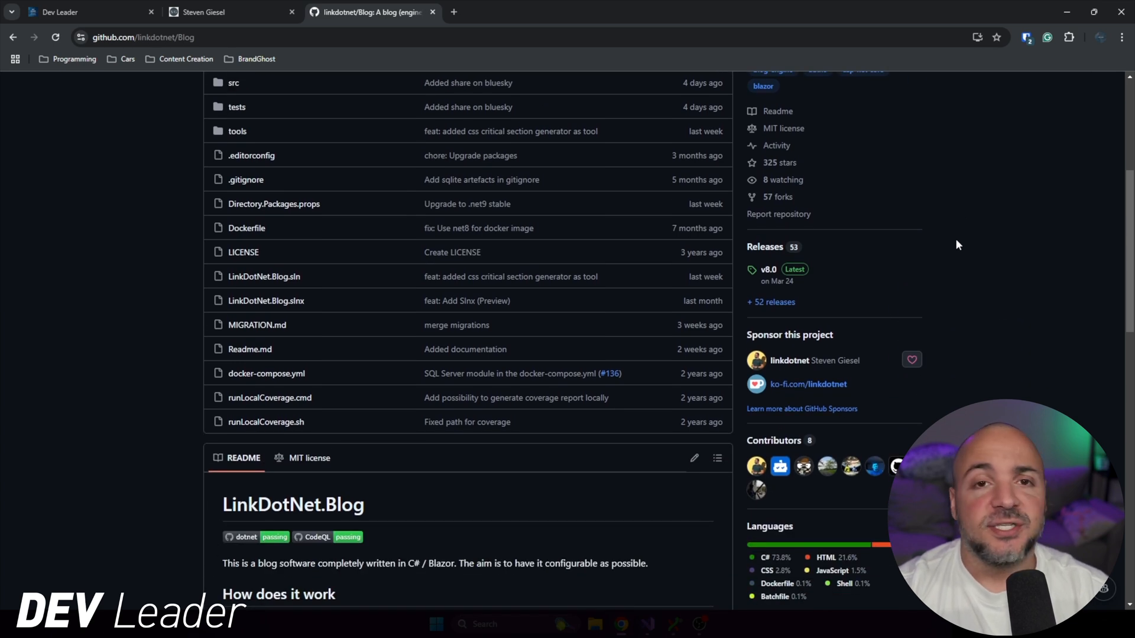
pyautogui.moveTo(917, 229)
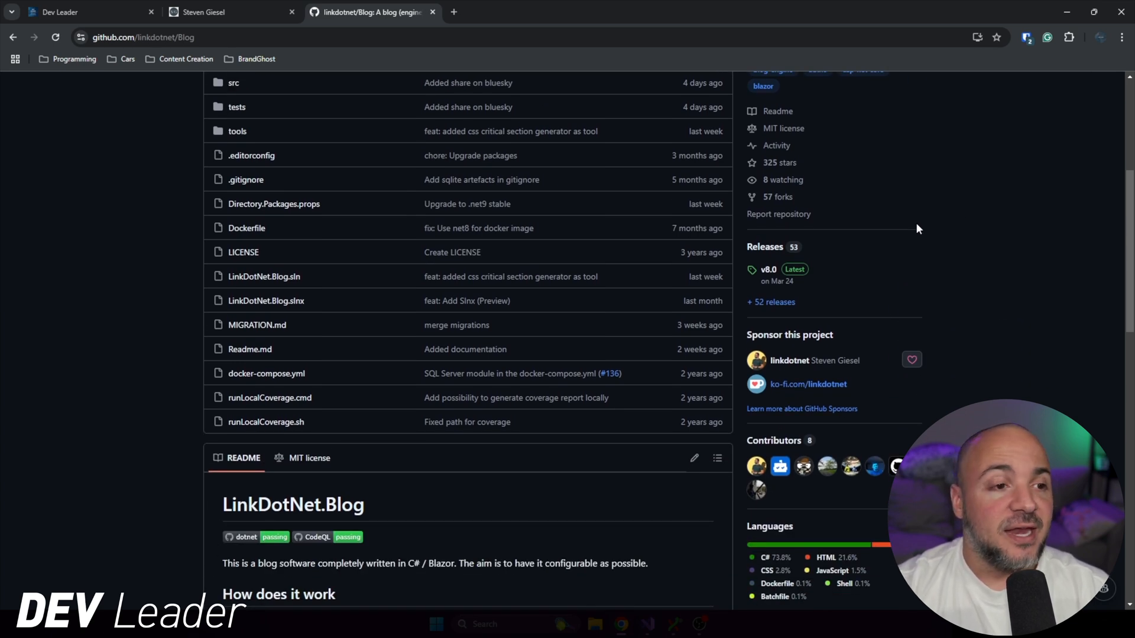
pyautogui.moveTo(950, 218)
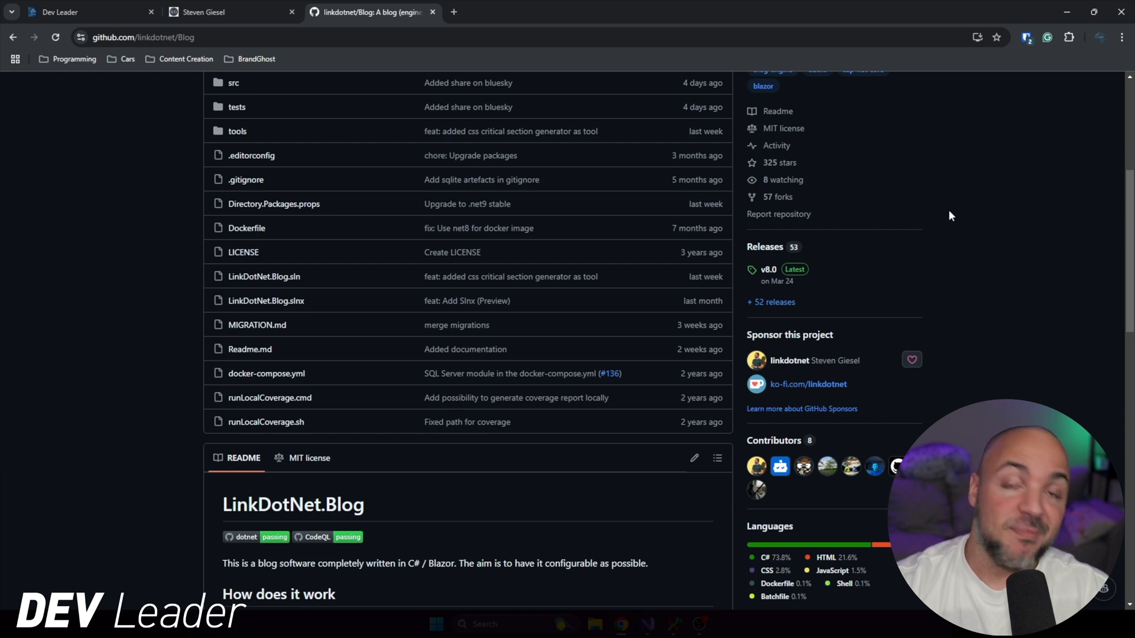
pyautogui.moveTo(920, 196)
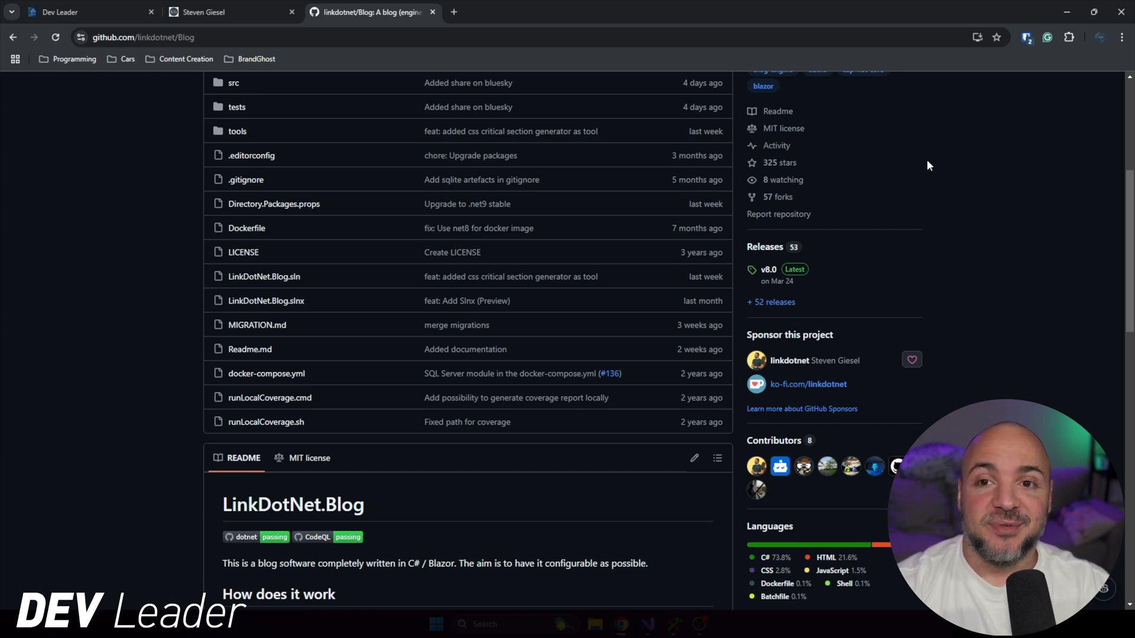
pyautogui.moveTo(929, 215)
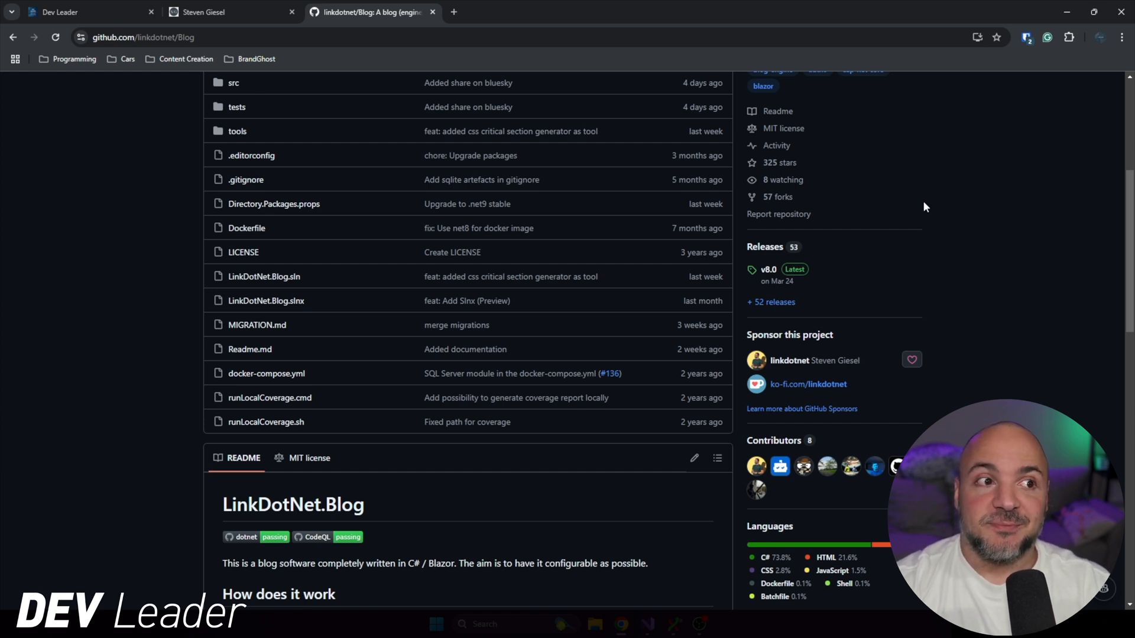
pyautogui.moveTo(944, 191)
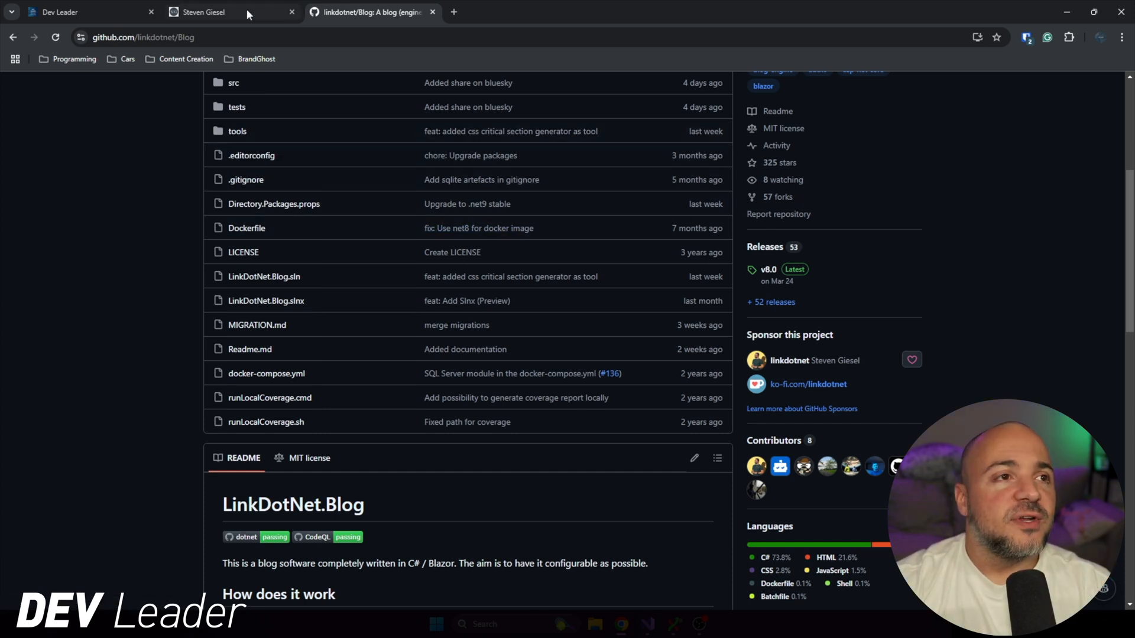
pyautogui.click(202, 12)
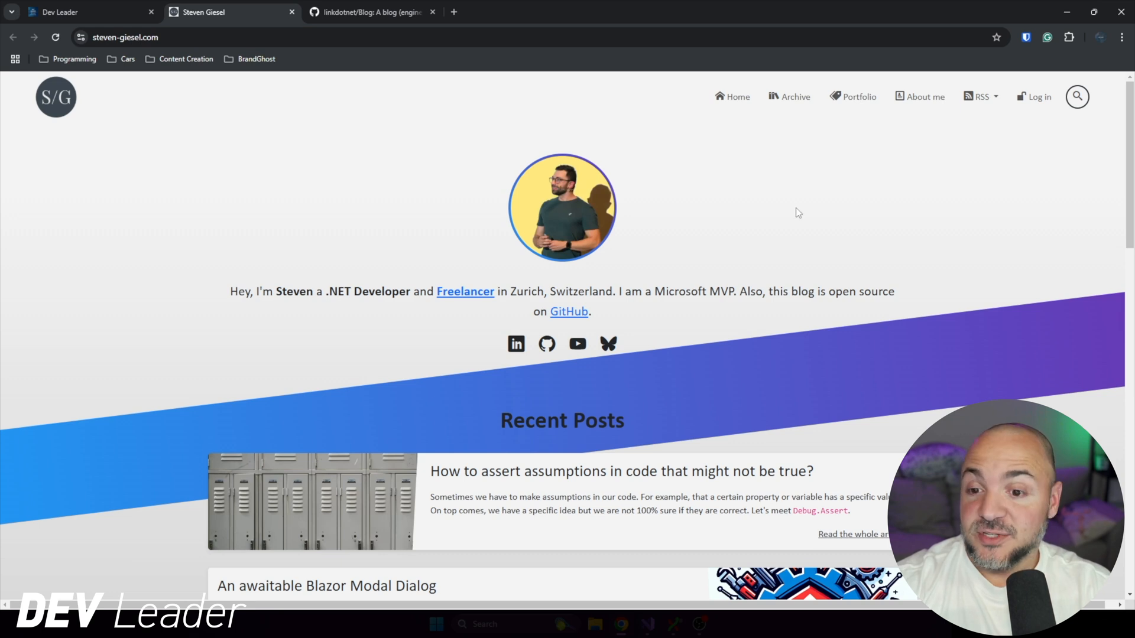
pyautogui.moveTo(982, 295)
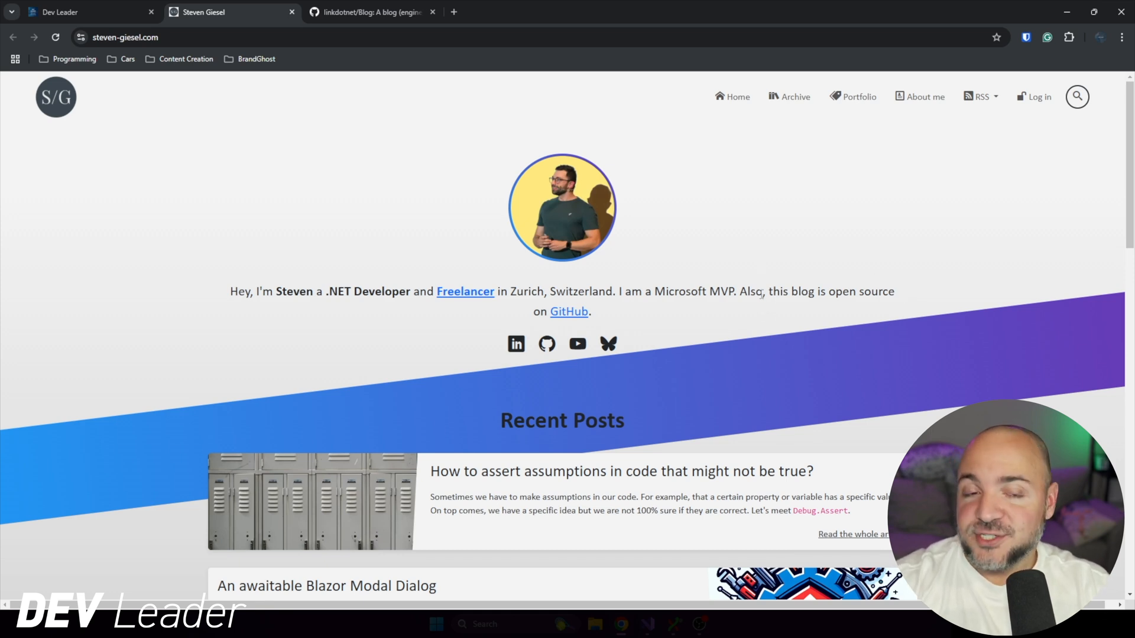
pyautogui.moveTo(594, 223)
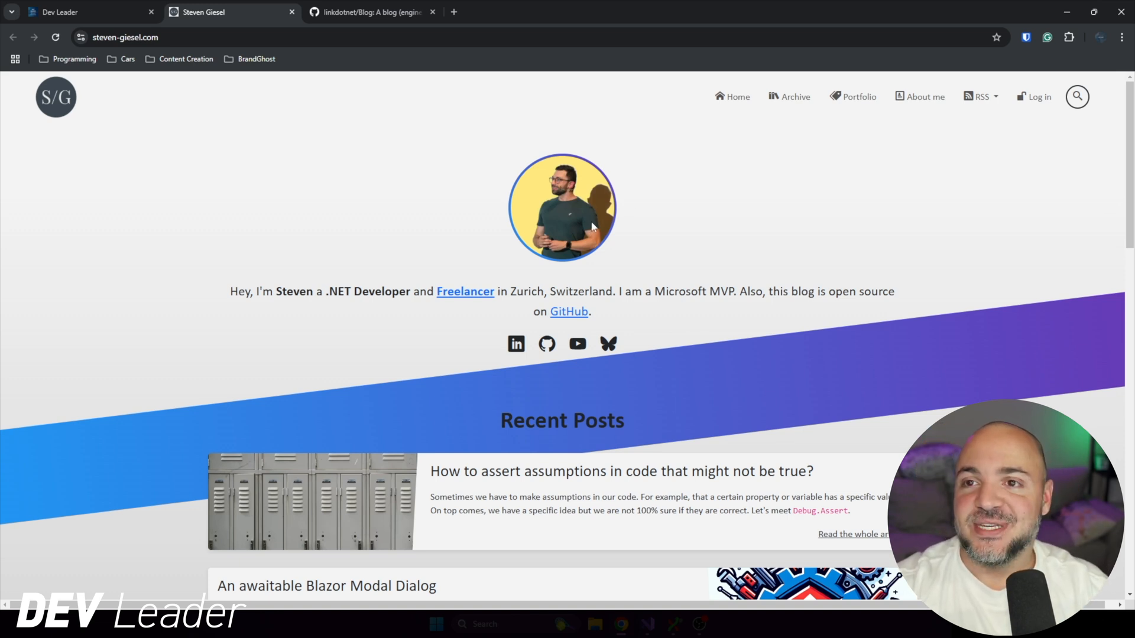
pyautogui.scroll(-3)
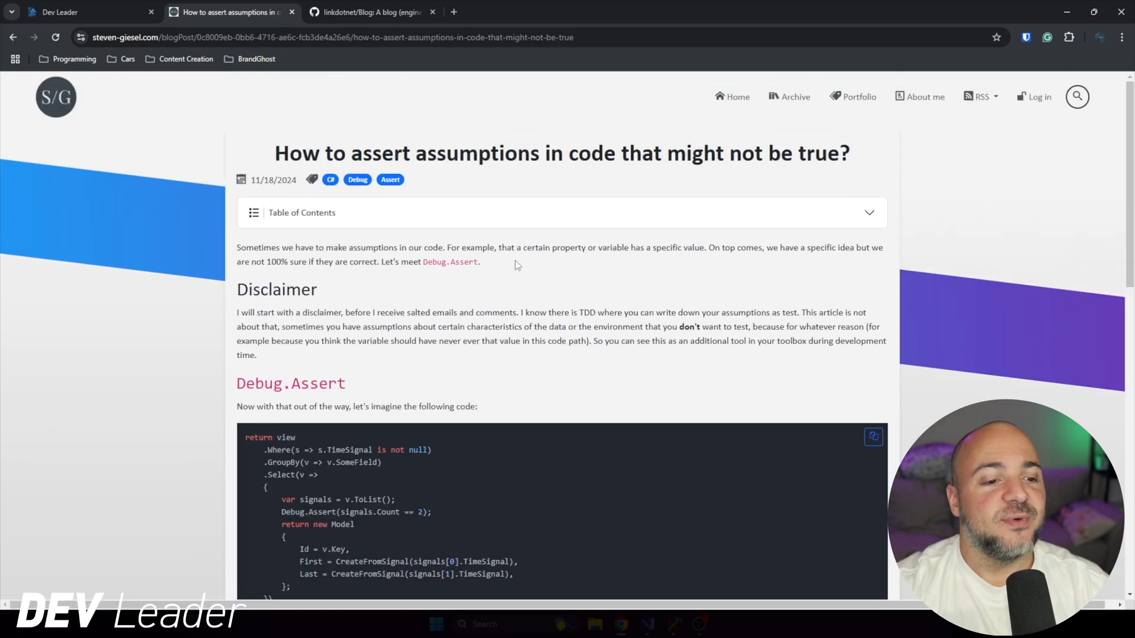
pyautogui.scroll(-3)
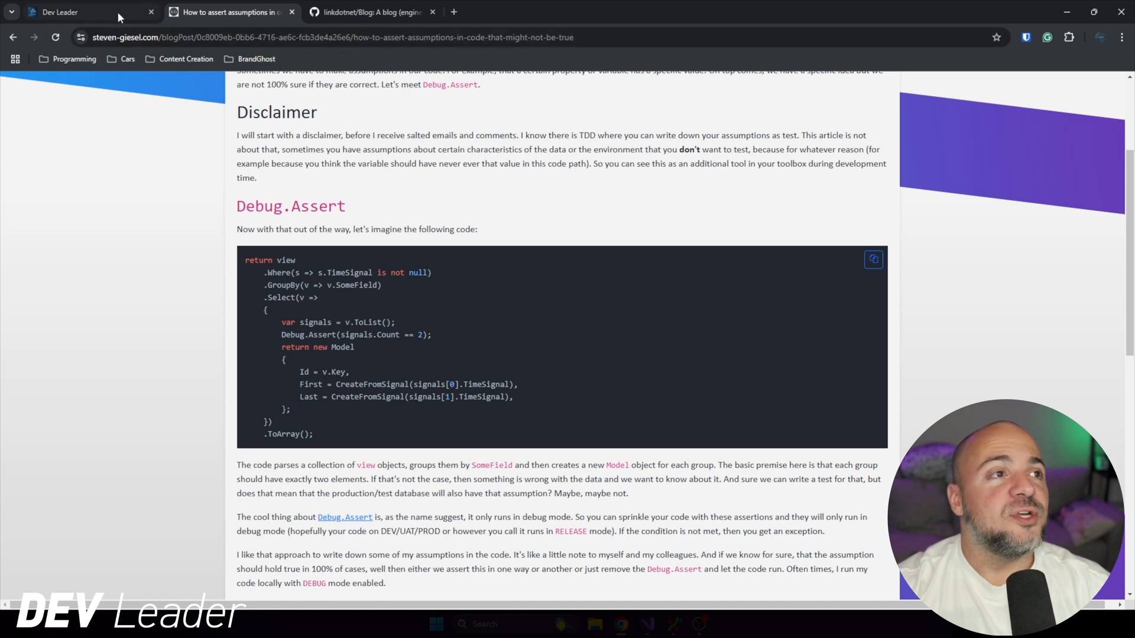
# - Scroll the devleader.ca home page through the newsletter signup and Recent Posts, then return to the top
pyautogui.click(57, 12)
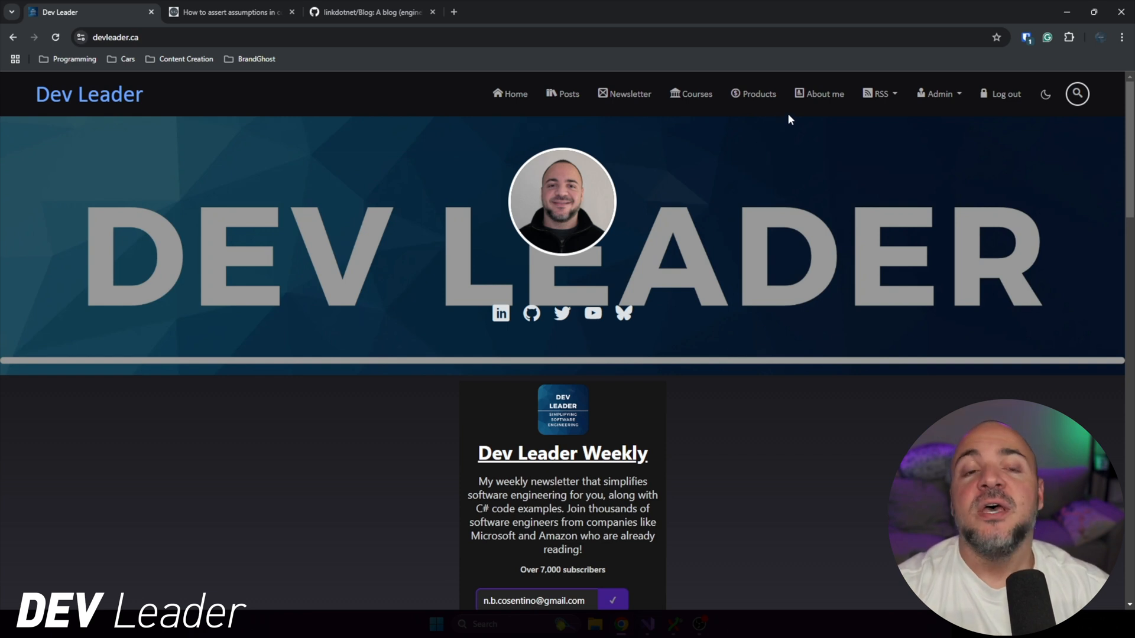
pyautogui.scroll(-3)
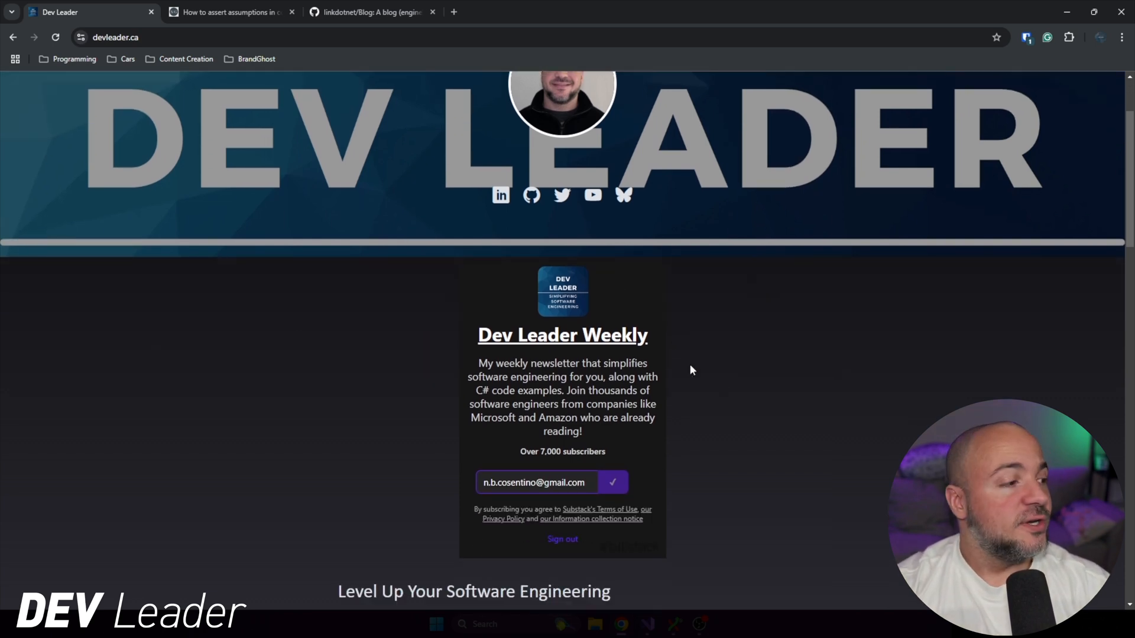
pyautogui.scroll(-3)
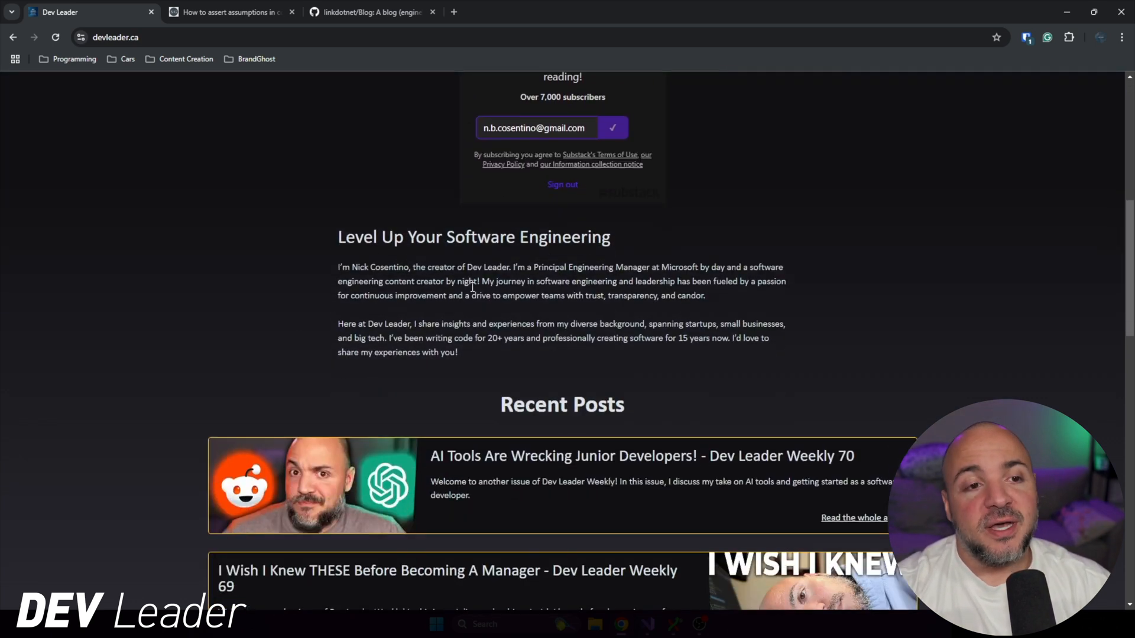
pyautogui.scroll(-3)
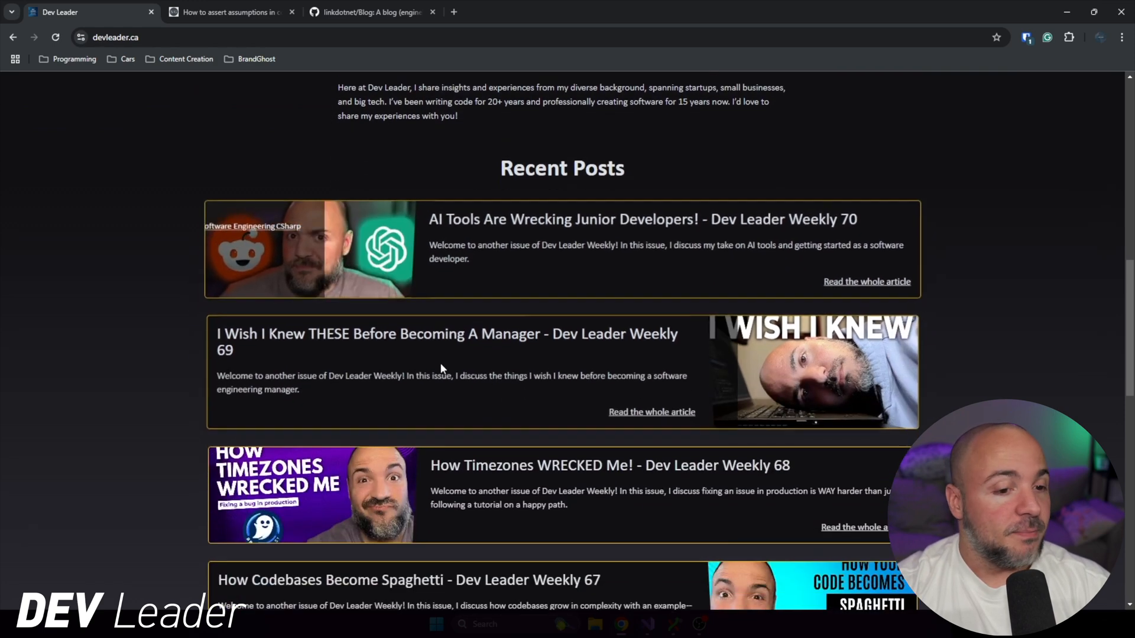
pyautogui.scroll(-3)
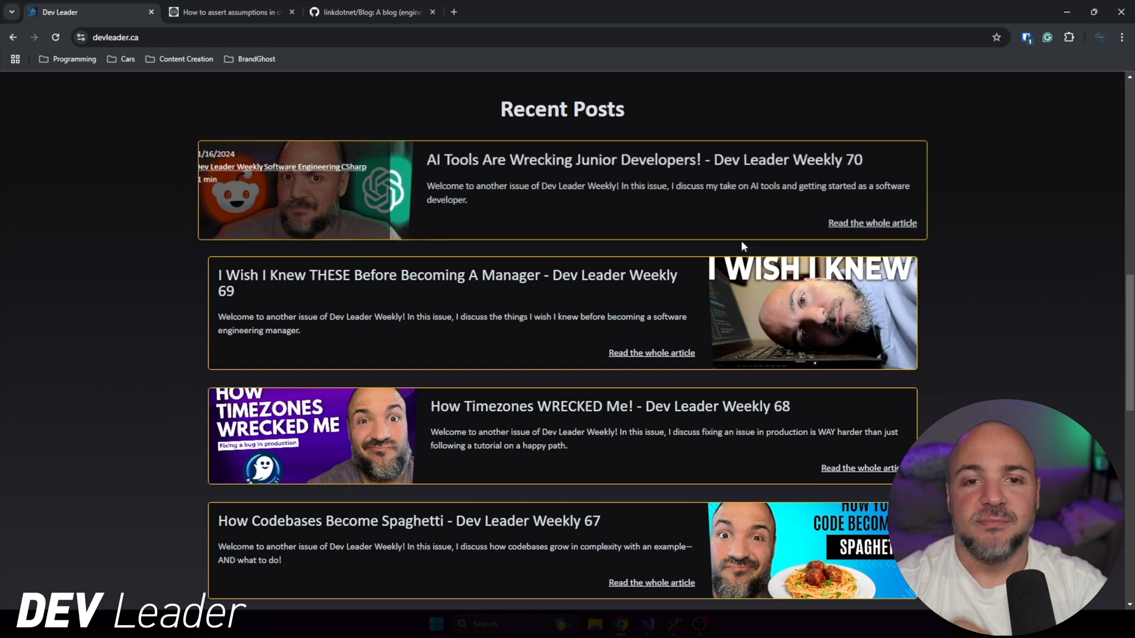
pyautogui.scroll(3)
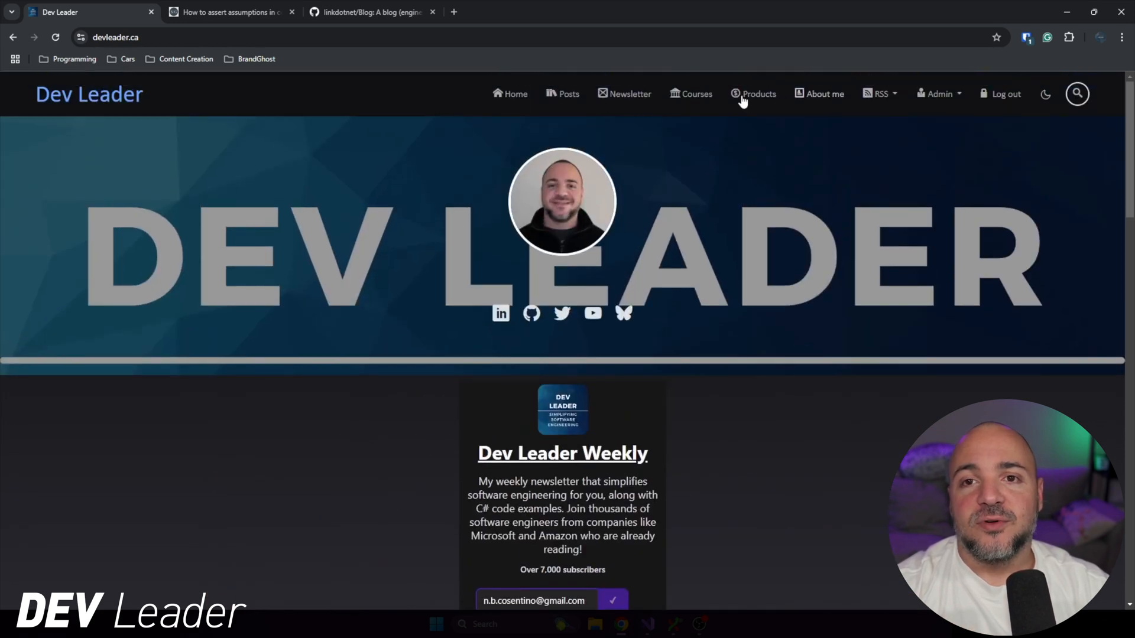
# - From the Posts archive's 2023 list, open 'What Is String Interpolation In C# - What You Need To Know'
pyautogui.click(568, 93)
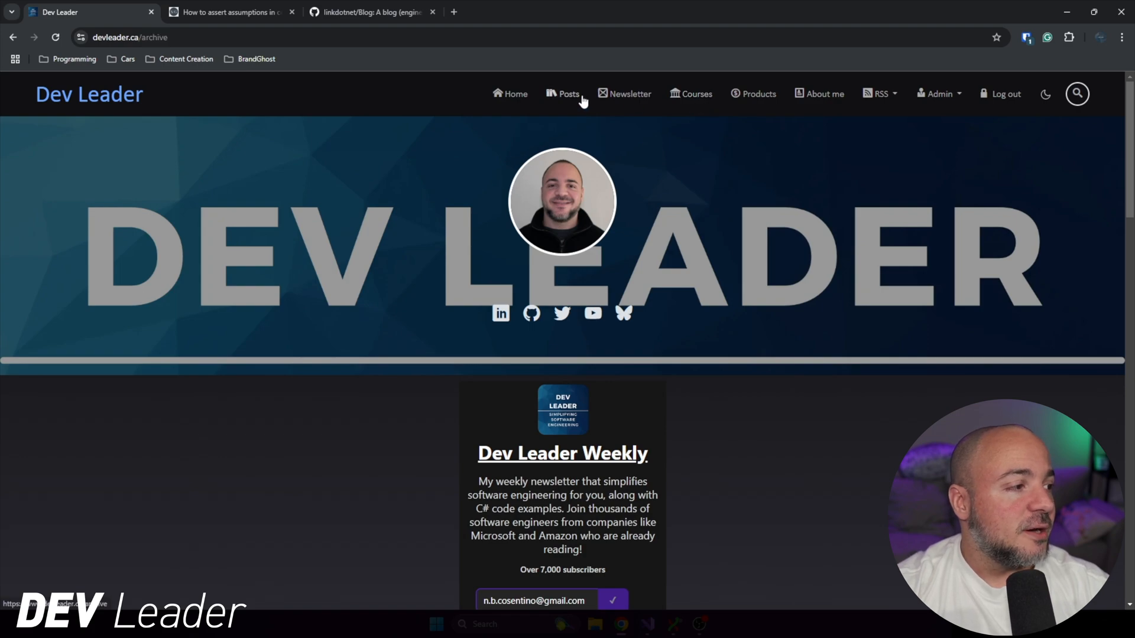
pyautogui.scroll(-3)
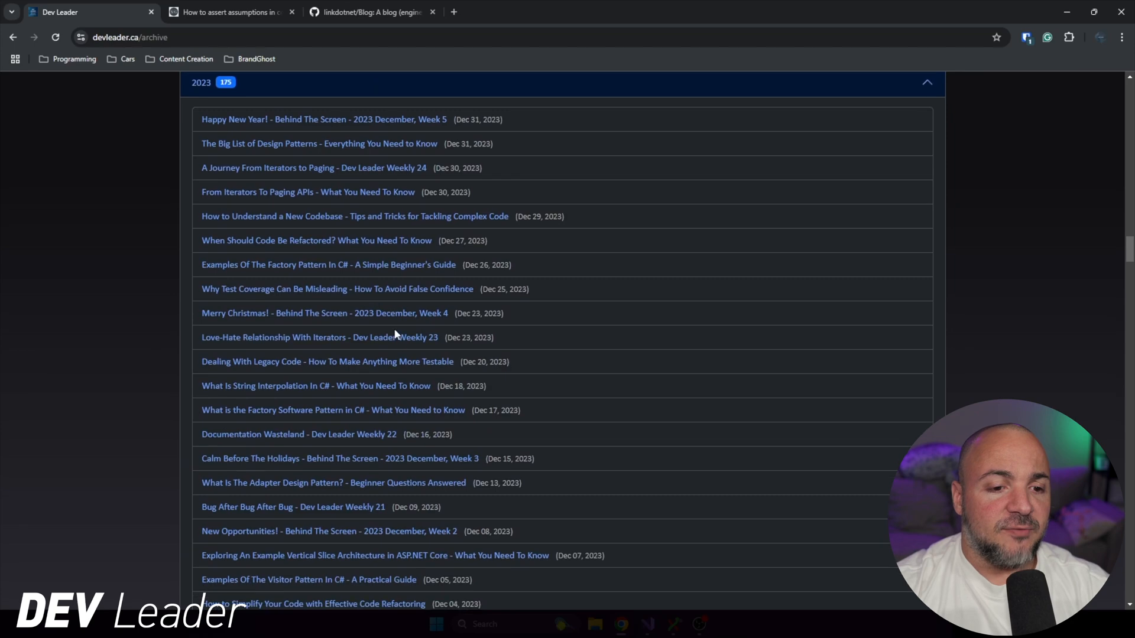
pyautogui.click(316, 385)
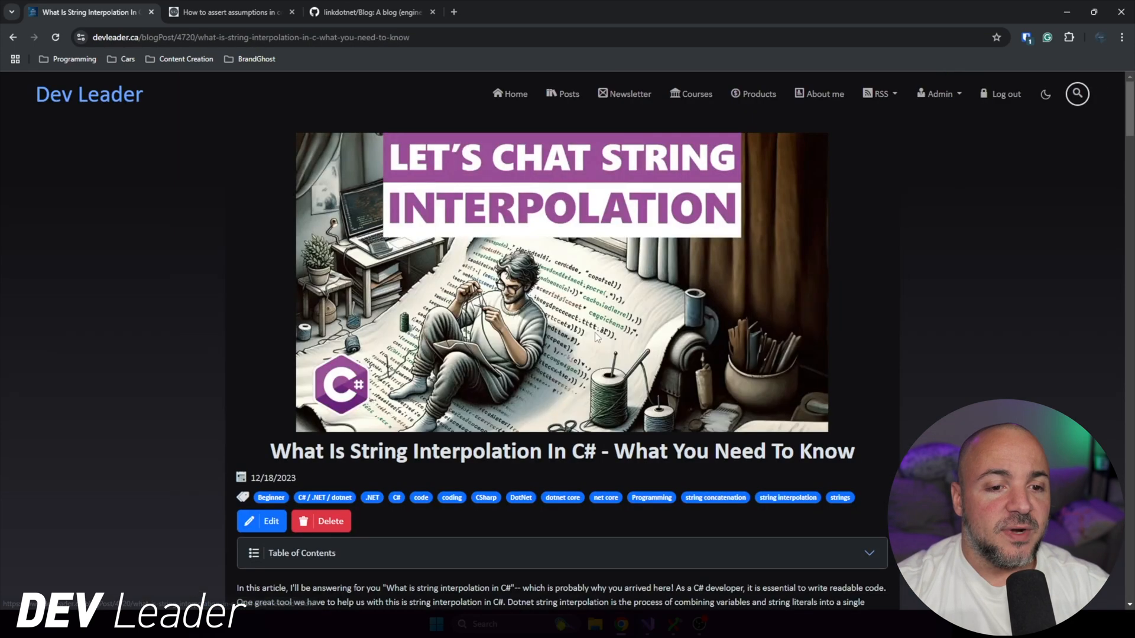
# - Select the string concatenation versus interpolation code sample, then return to the linkdotnet/Blog GitHub tab
pyautogui.scroll(-3)
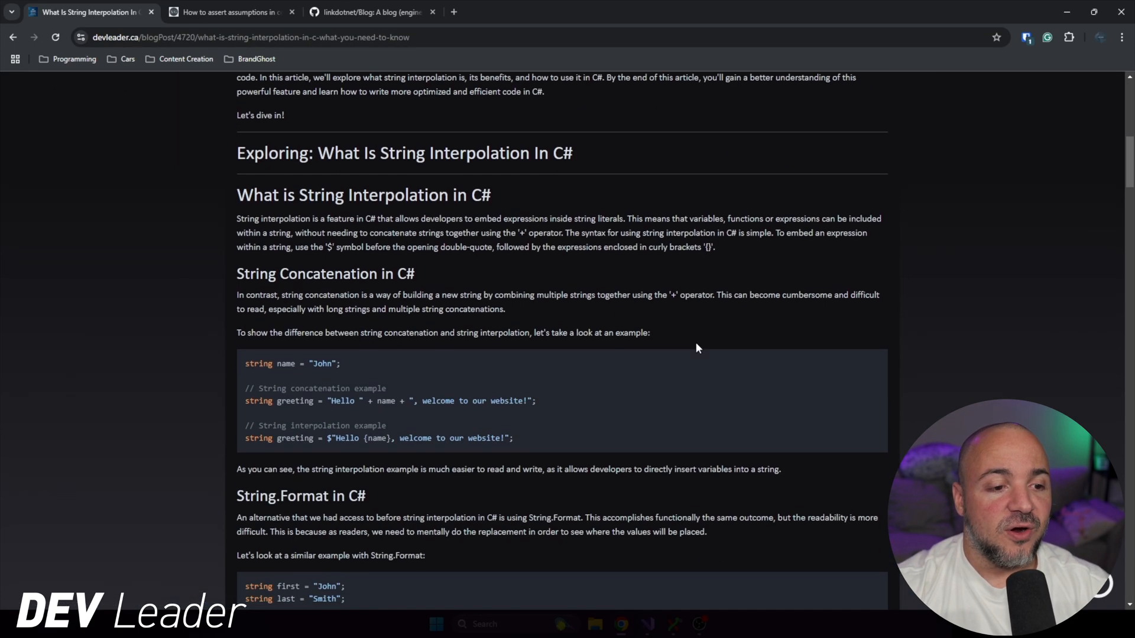
pyautogui.moveTo(245, 363); pyautogui.dragTo(514, 438)
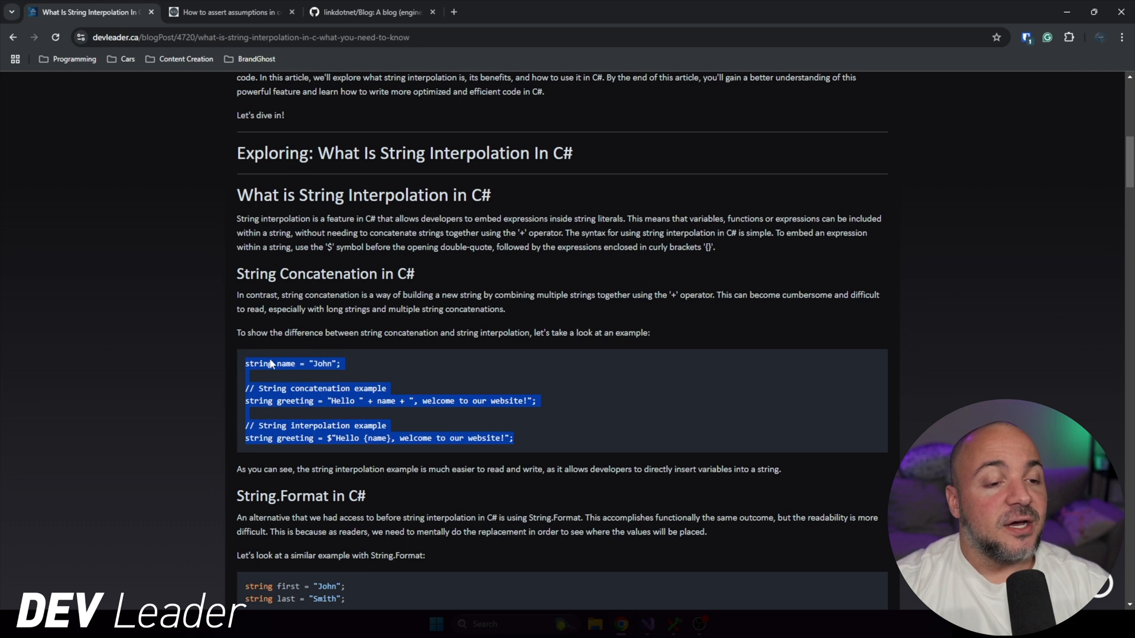
pyautogui.scroll(-3)
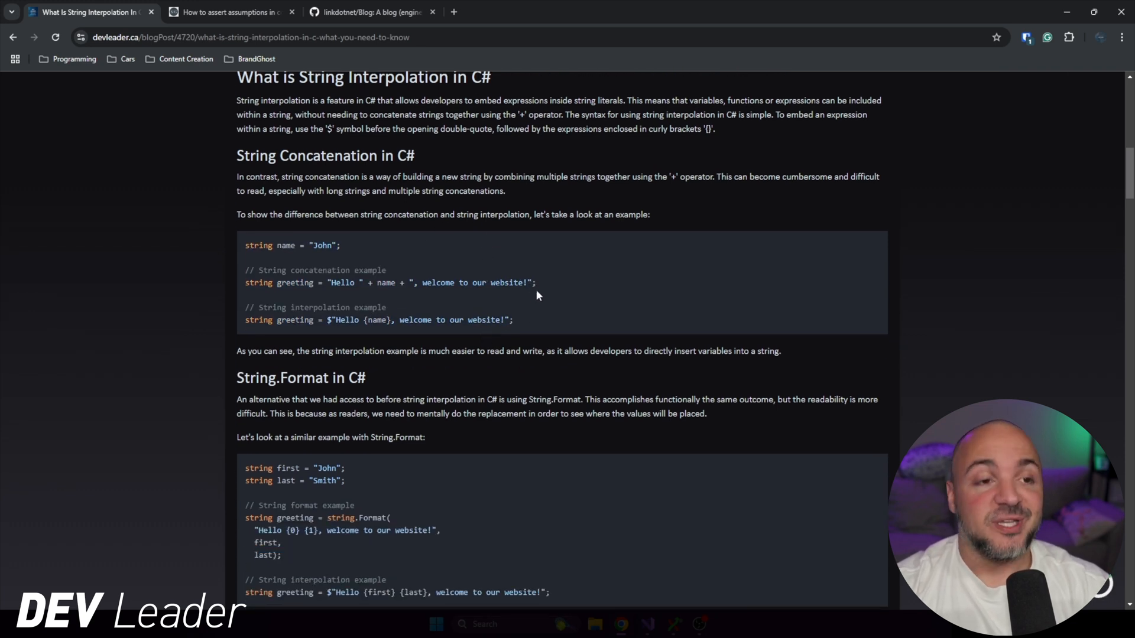
pyautogui.click(365, 12)
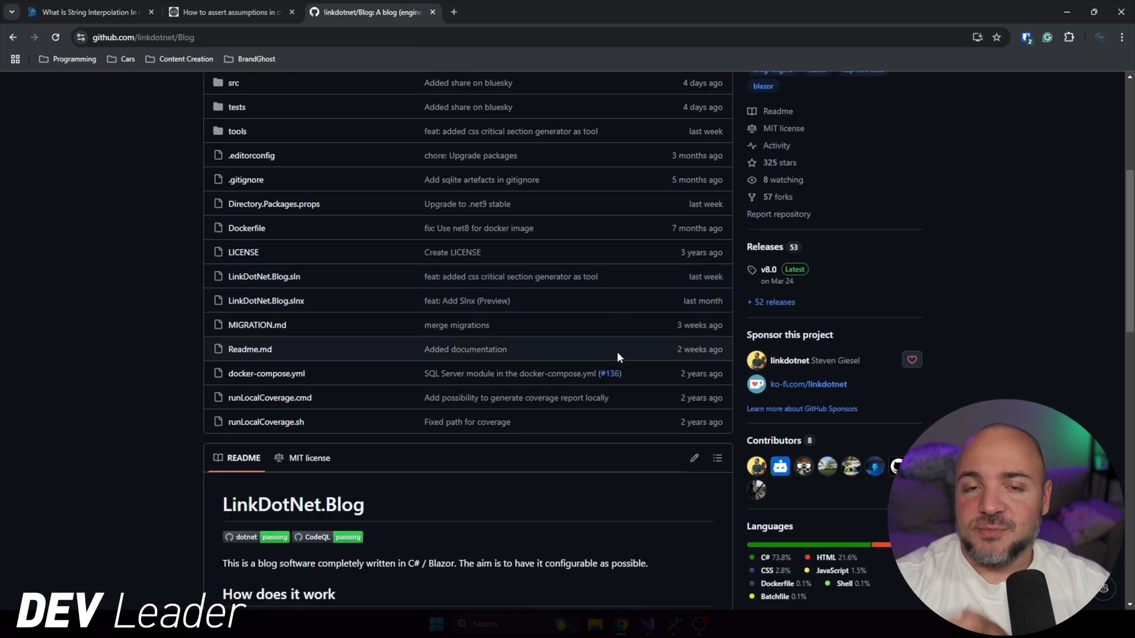
# - Scroll the README to the animated editor demo typing 'We could write even more!'
pyautogui.scroll(-3)
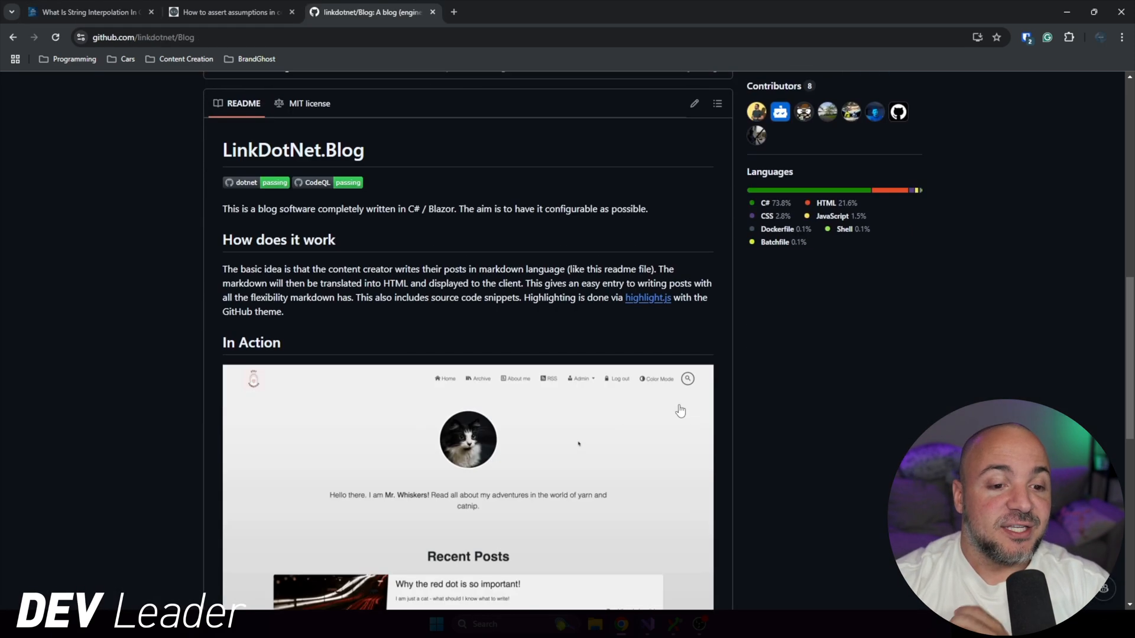
pyautogui.scroll(-3)
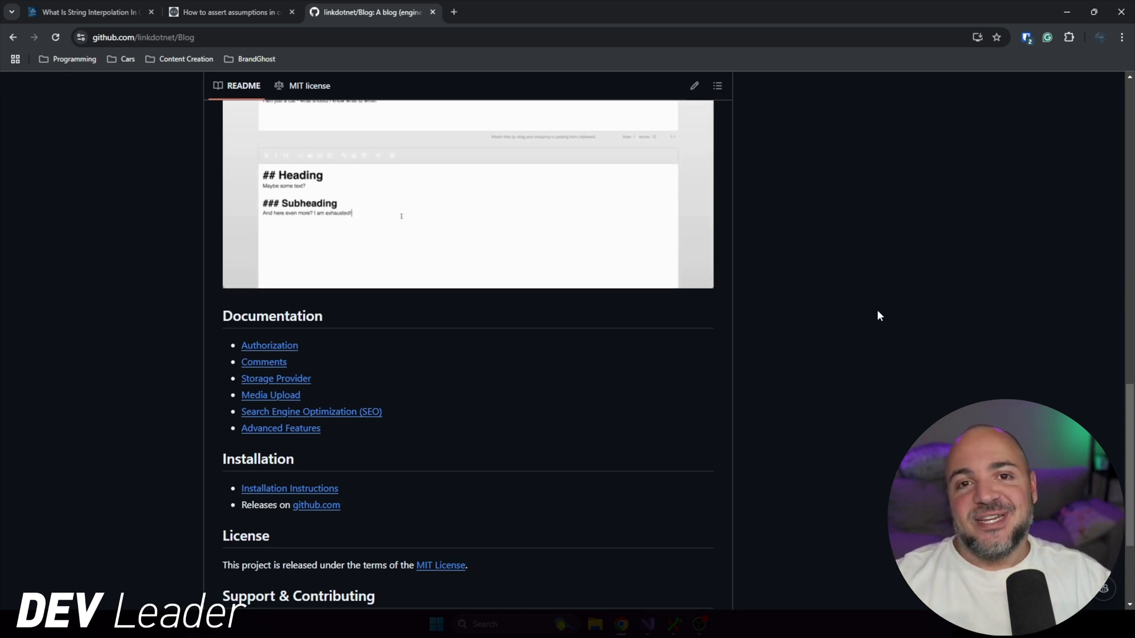
pyautogui.write('We could write even')
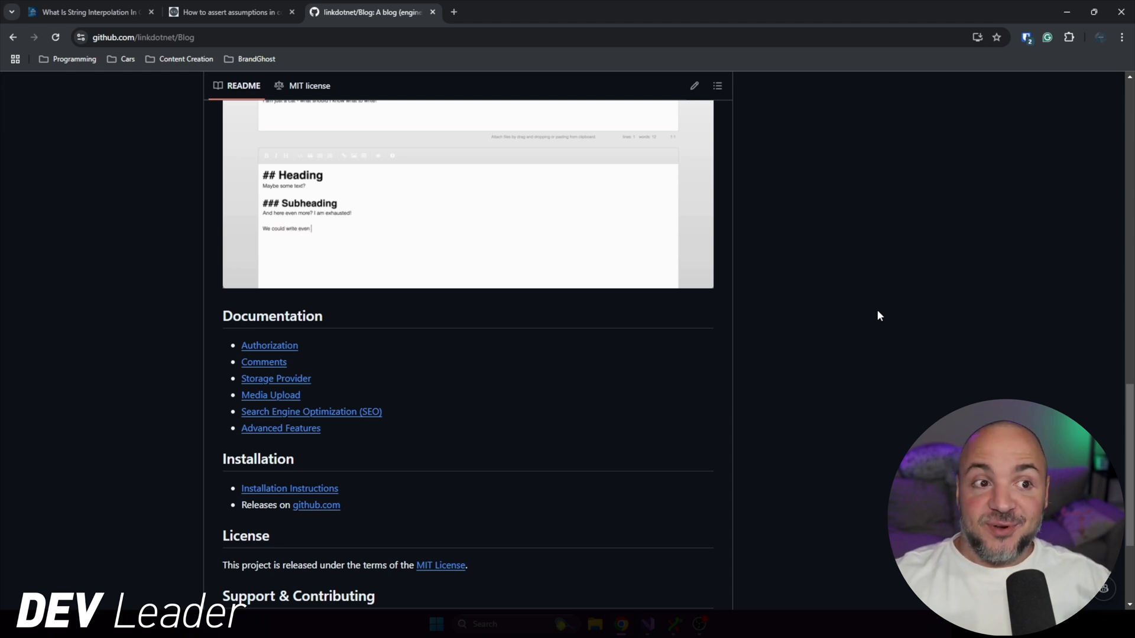
pyautogui.write('more!')
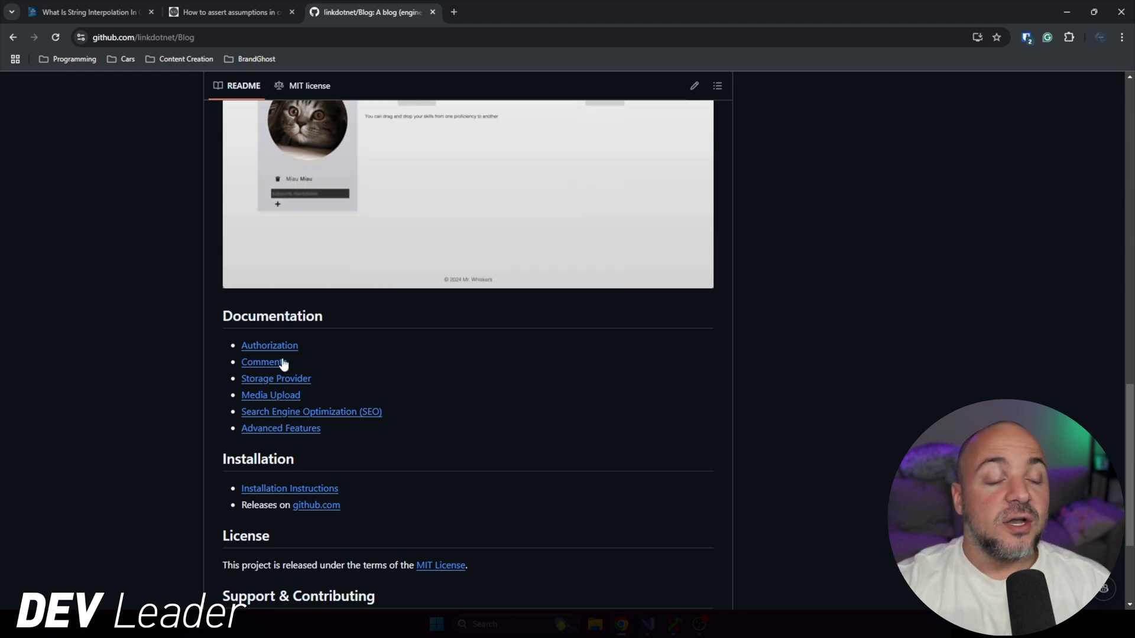
pyautogui.moveTo(384, 366)
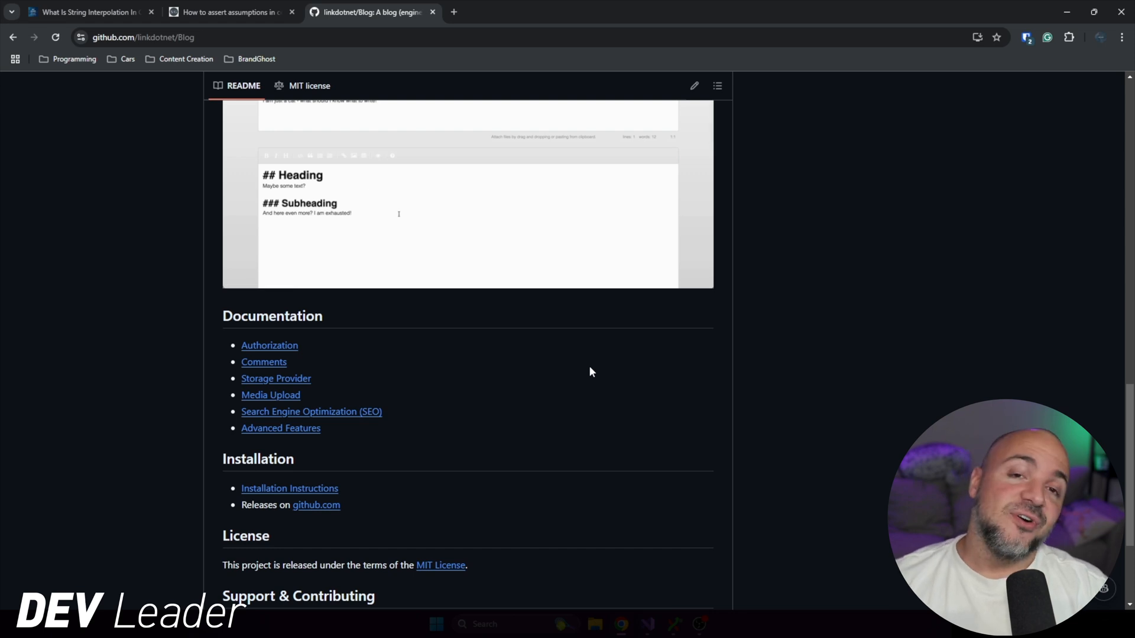
pyautogui.write('w')
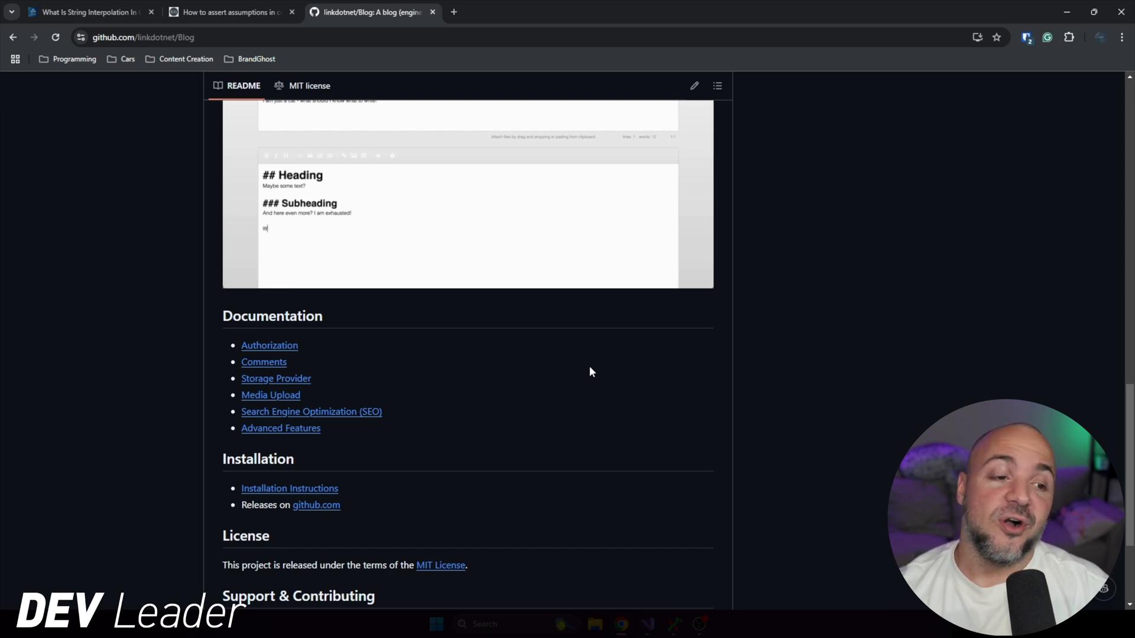
pyautogui.write('e could write eve')
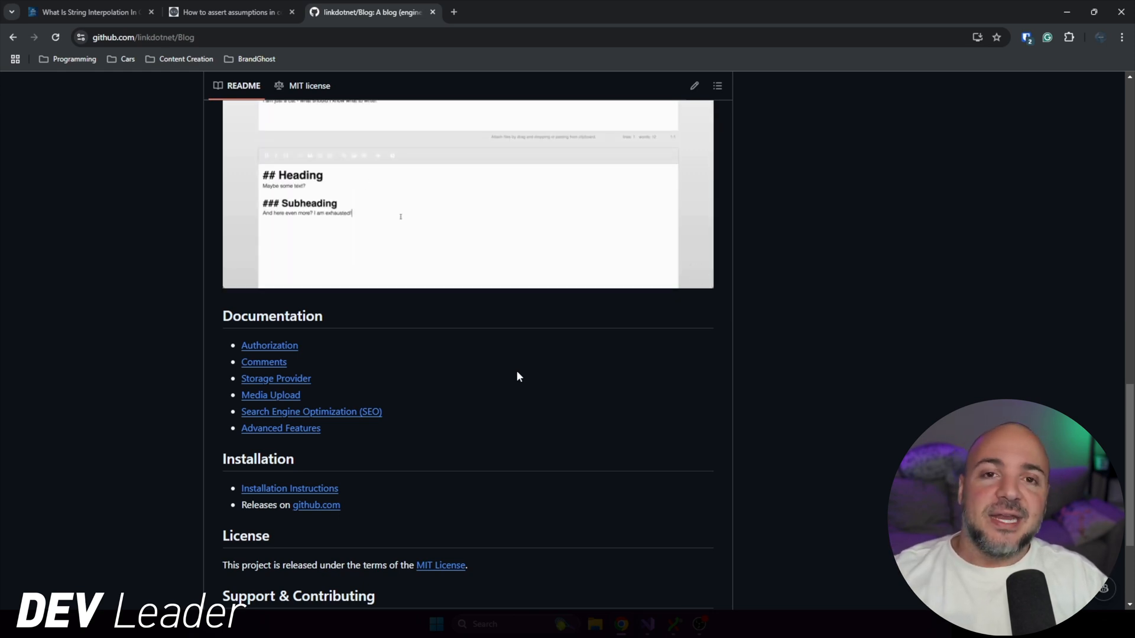
pyautogui.write('We could write even')
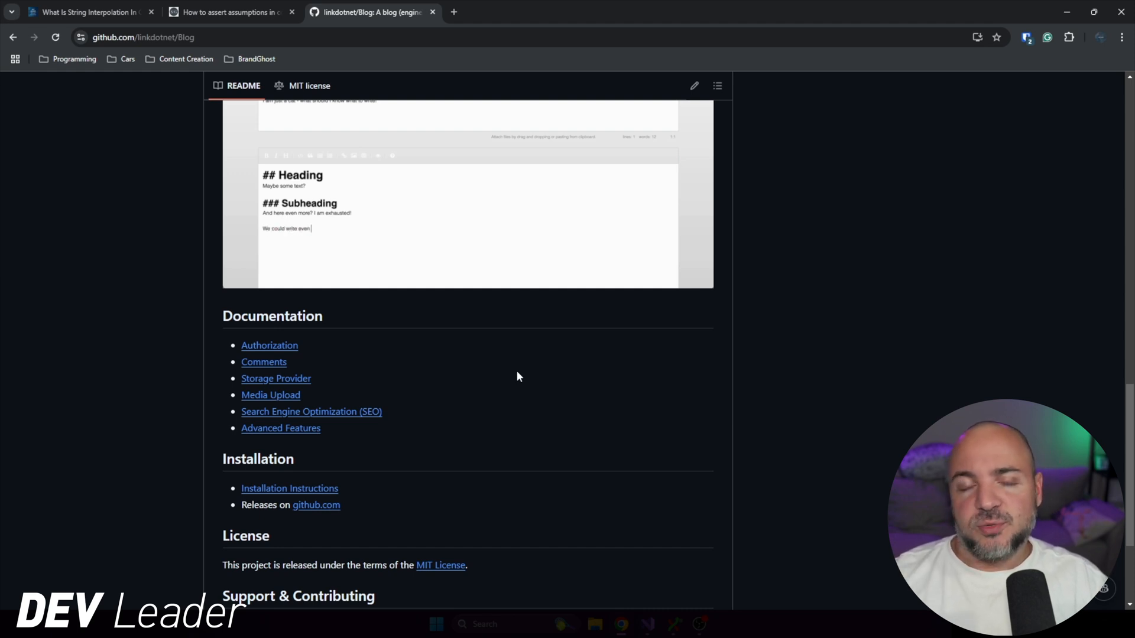
pyautogui.write('more!')
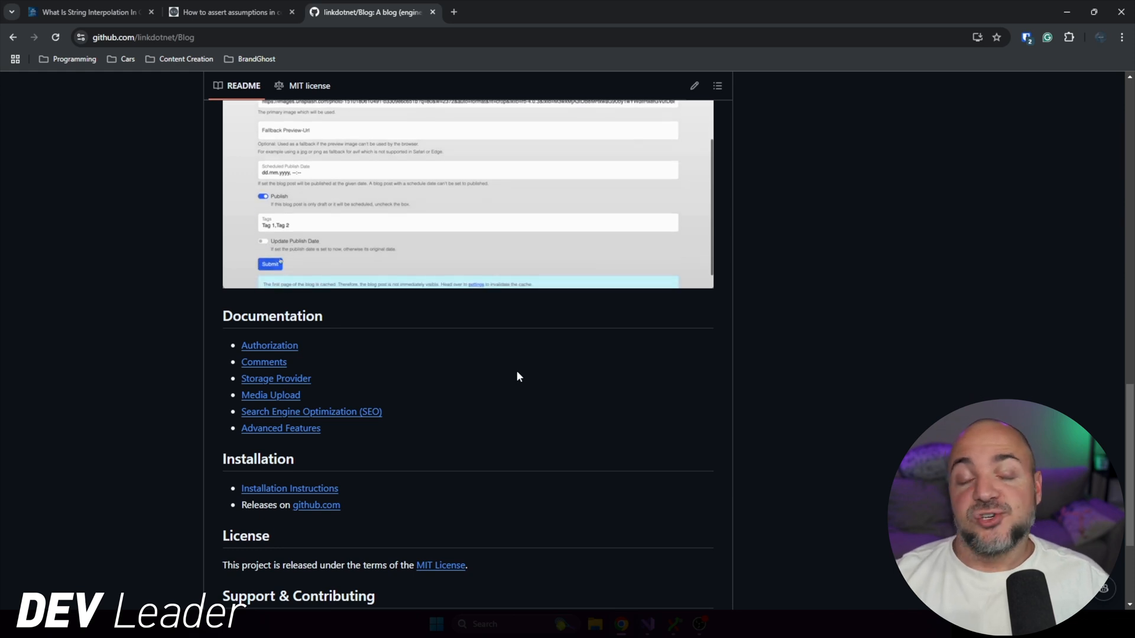
# - Watch the editor demo render the post with comments and reach the Documentation and Installation sections
pyautogui.click(270, 264)
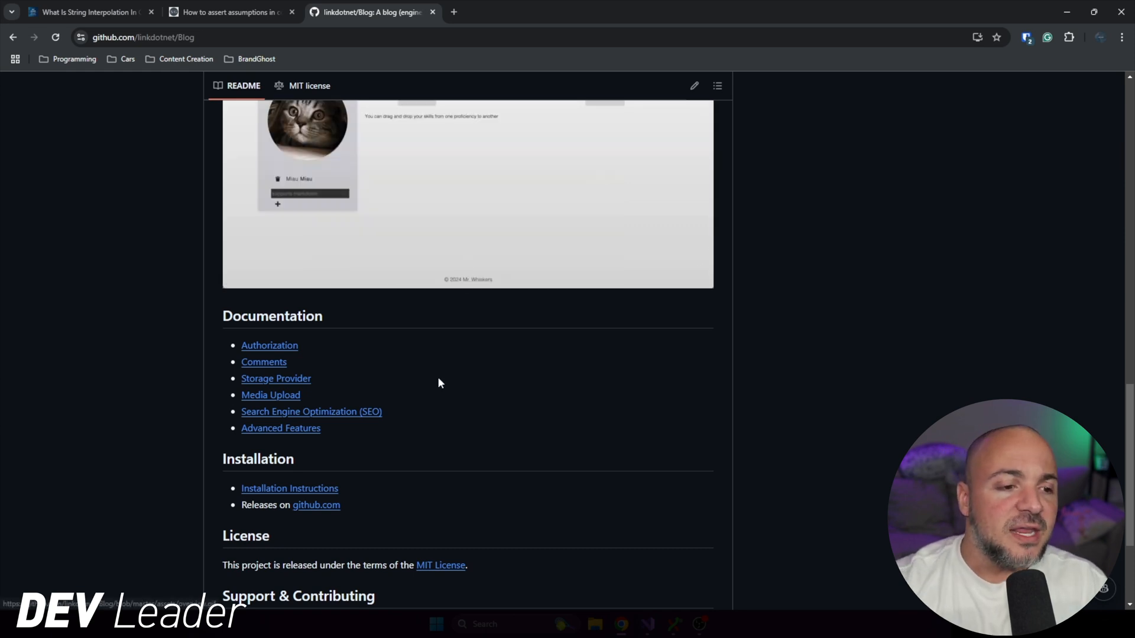
pyautogui.moveTo(828, 389)
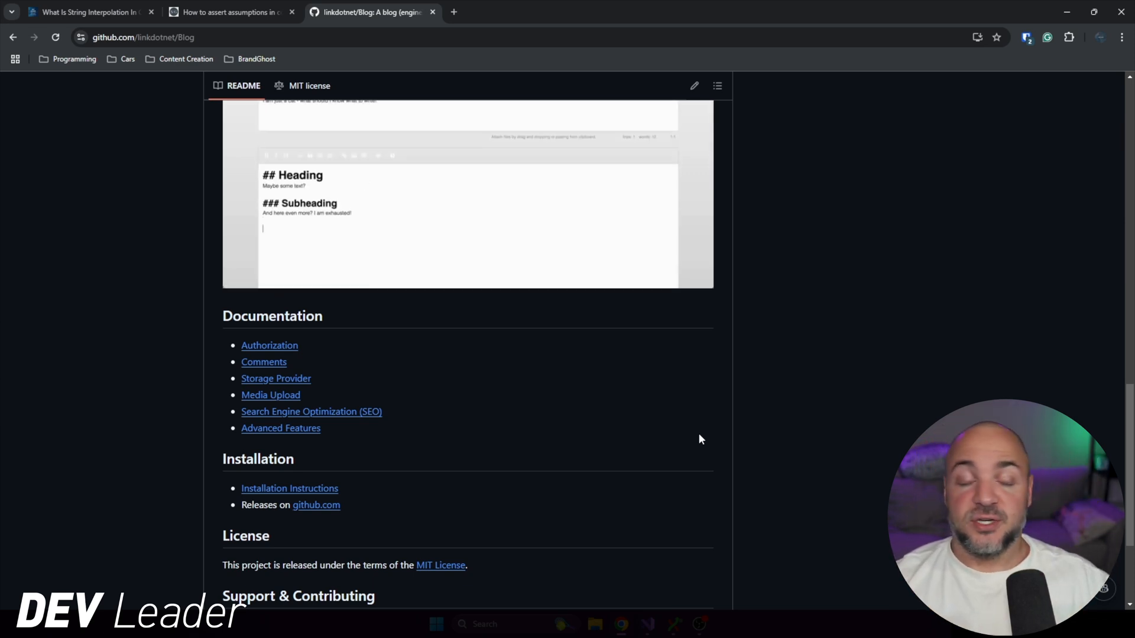
pyautogui.write('We could write a')
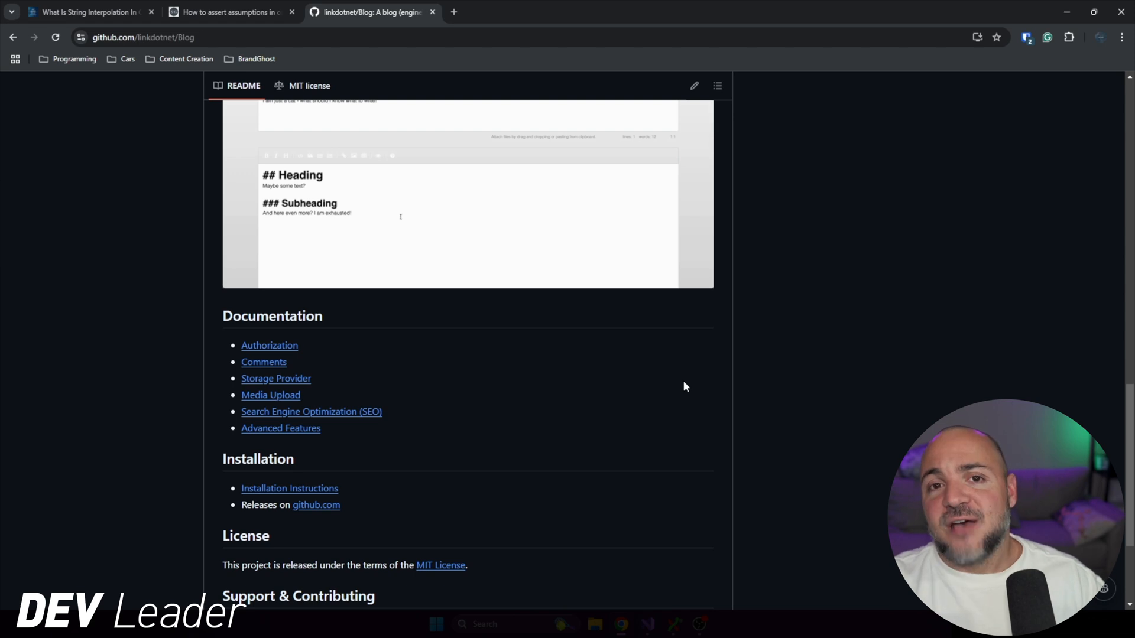
pyautogui.write('w')
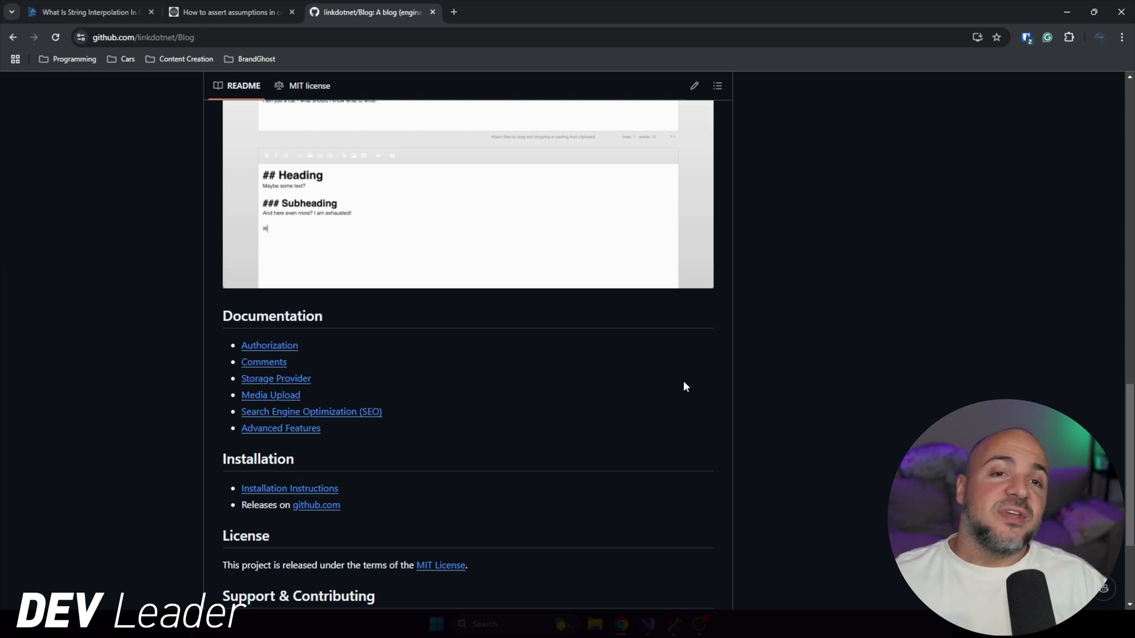
pyautogui.write('e could write even')
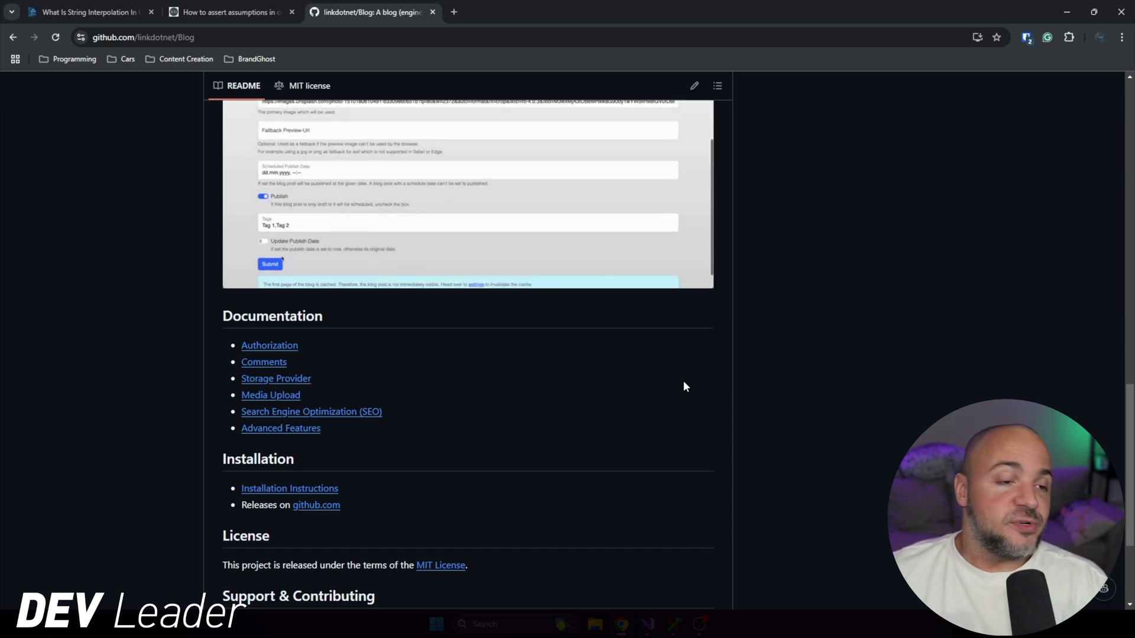
pyautogui.click(269, 264)
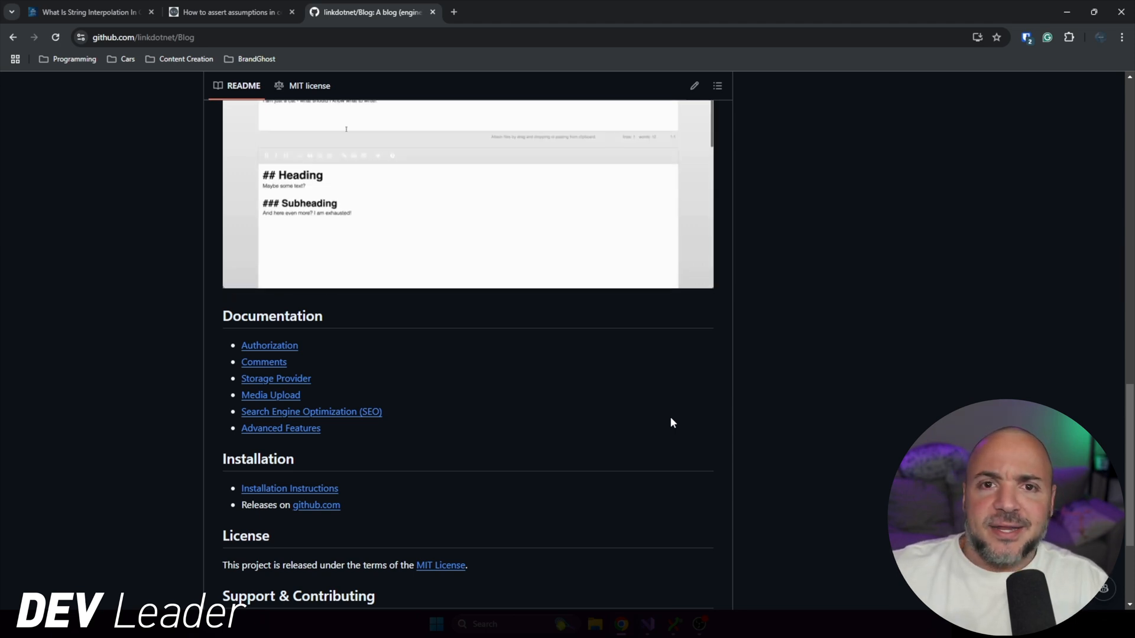
pyautogui.click(262, 228)
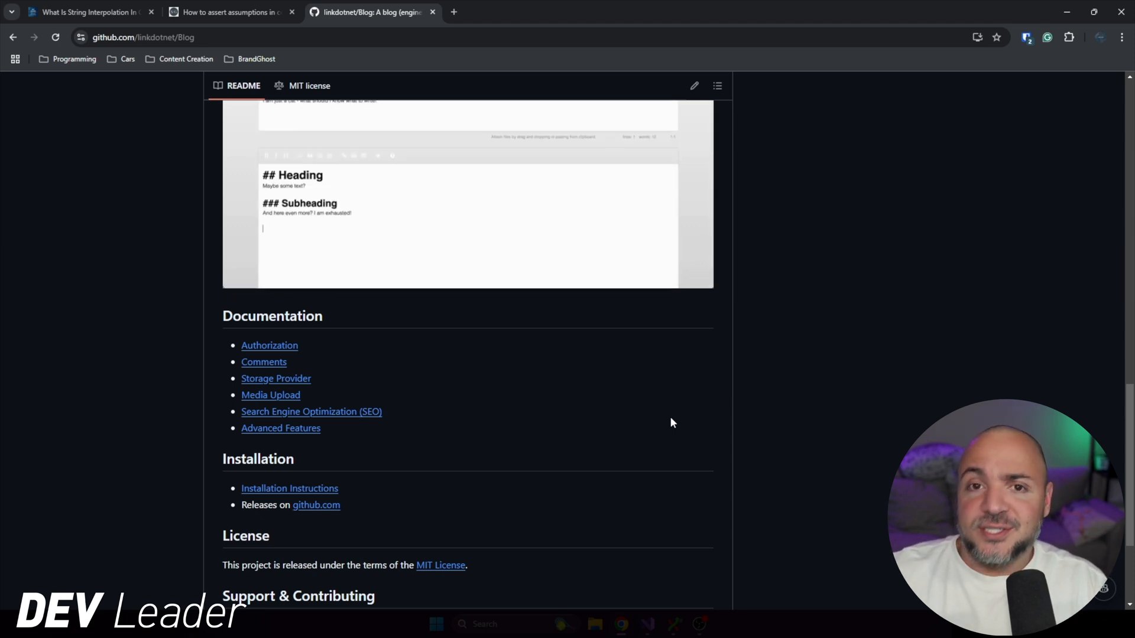
pyautogui.write('We could write')
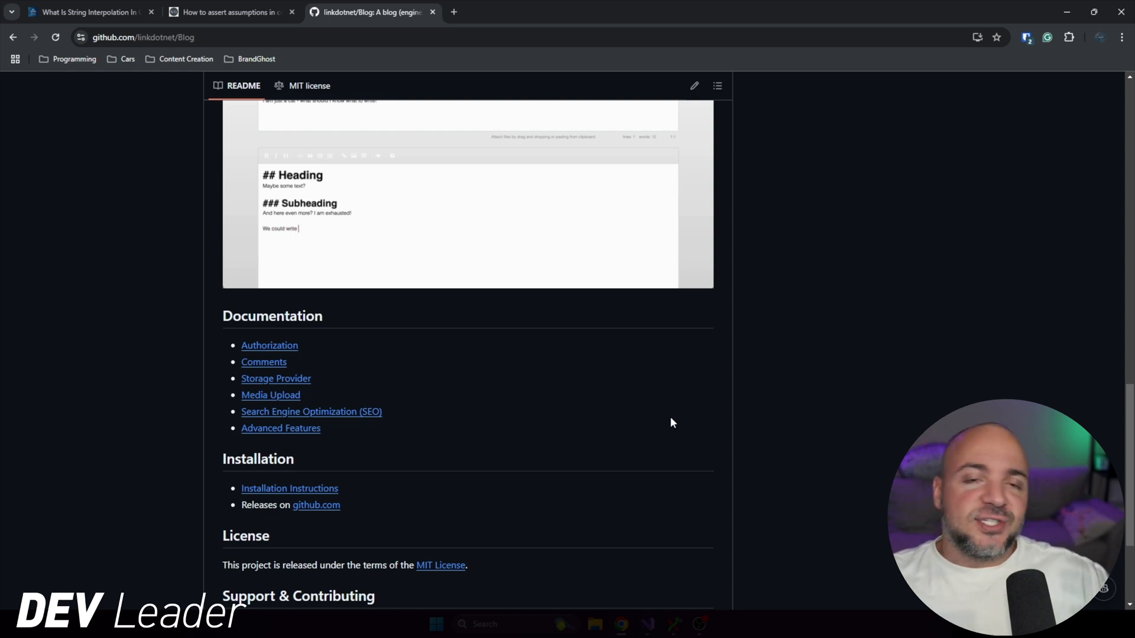
pyautogui.write('even more')
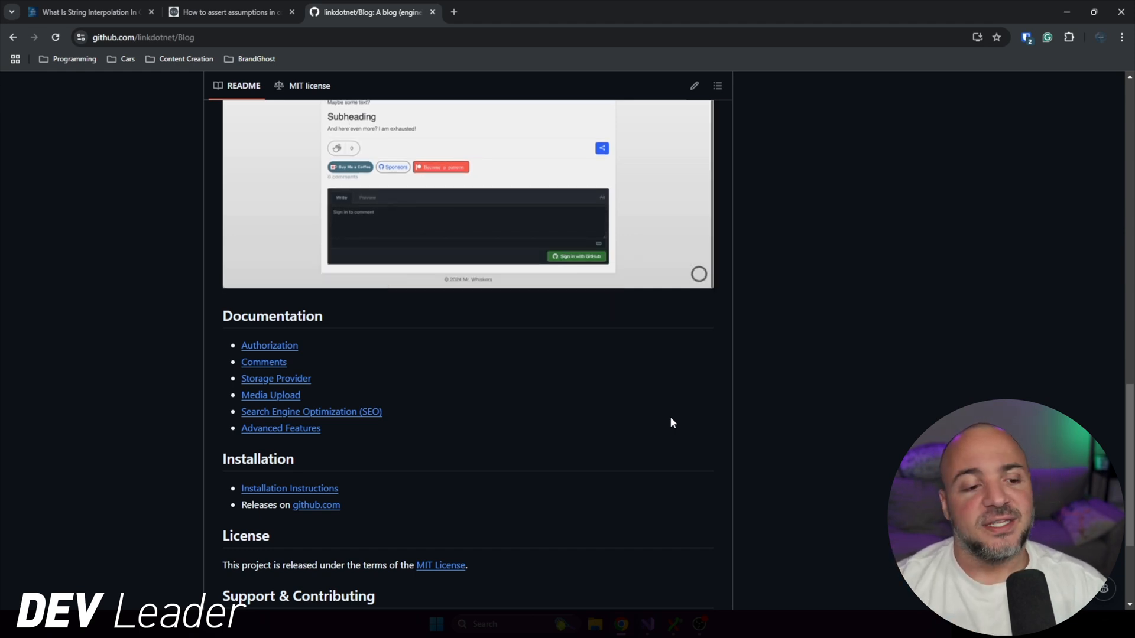
# - Read the Advanced Features doc past the shortcode sections to the Critical CSS Generator
pyautogui.click(280, 428)
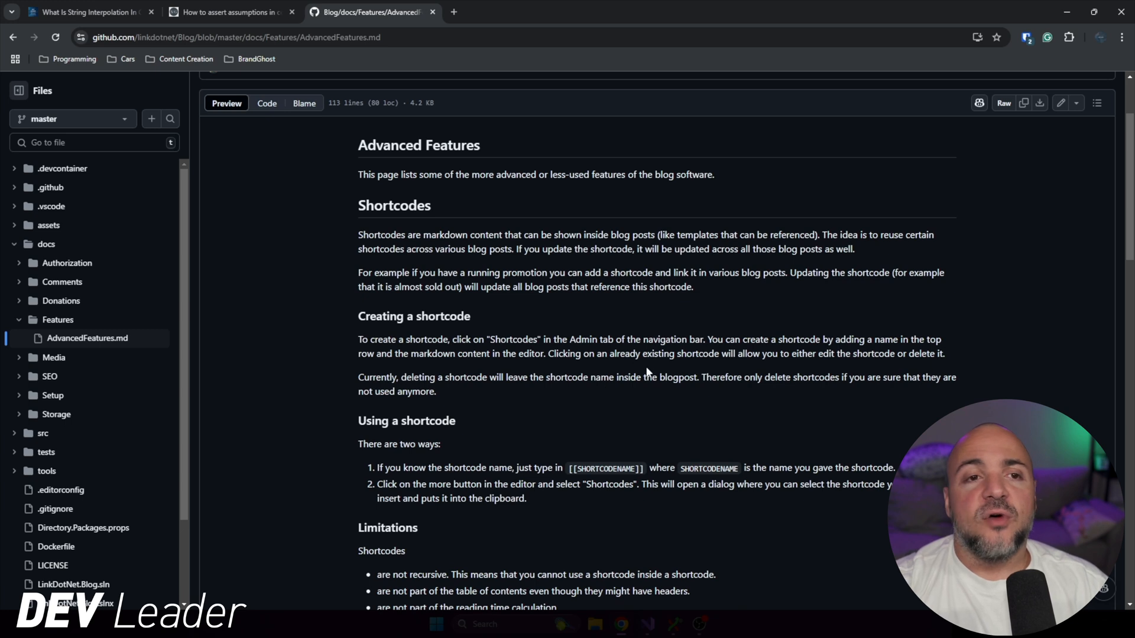
pyautogui.moveTo(514, 303)
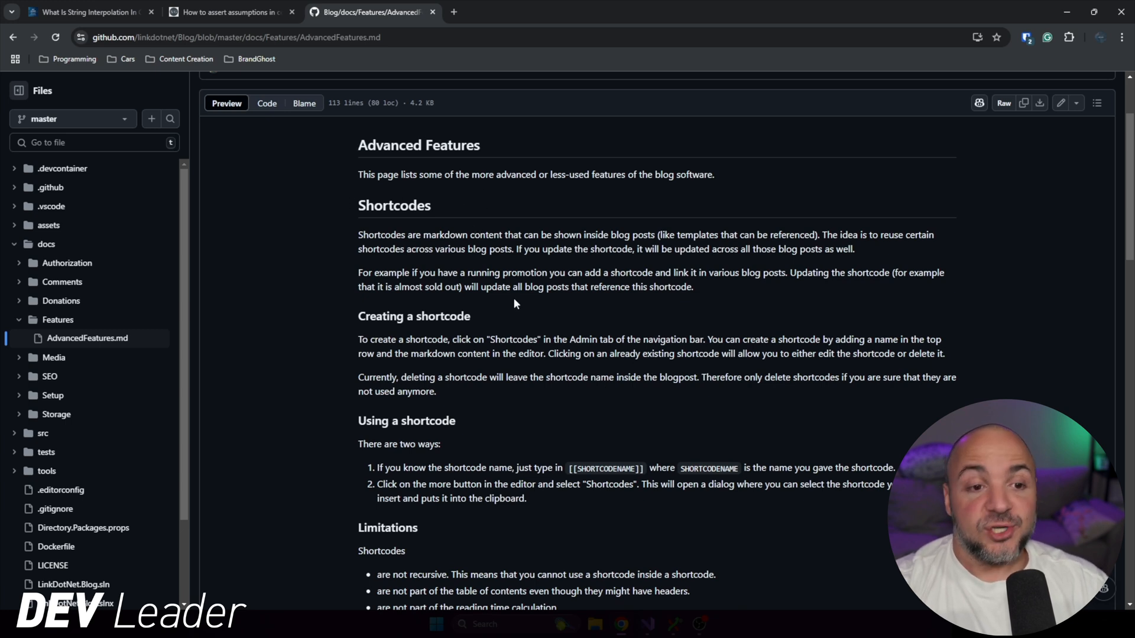
pyautogui.moveTo(785, 272)
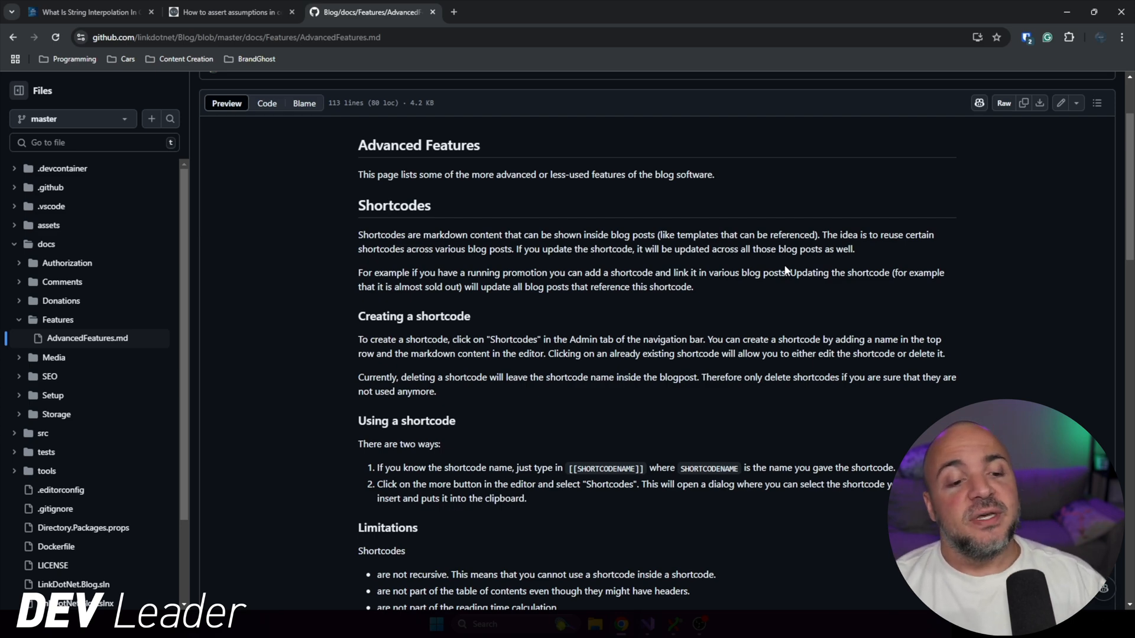
pyautogui.scroll(-3)
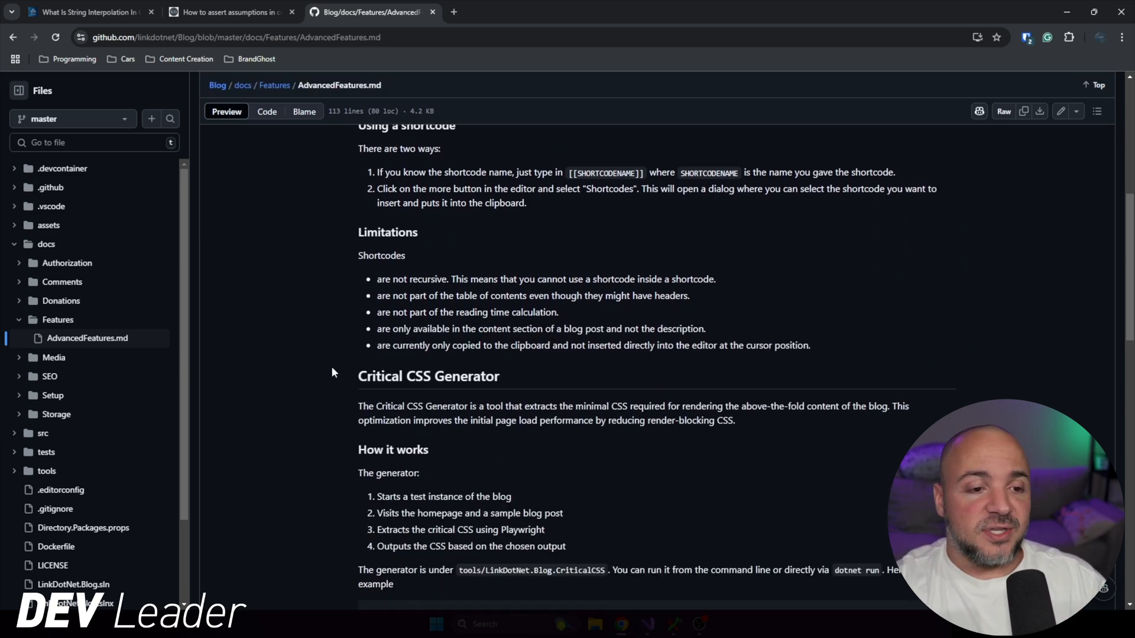
pyautogui.scroll(-3)
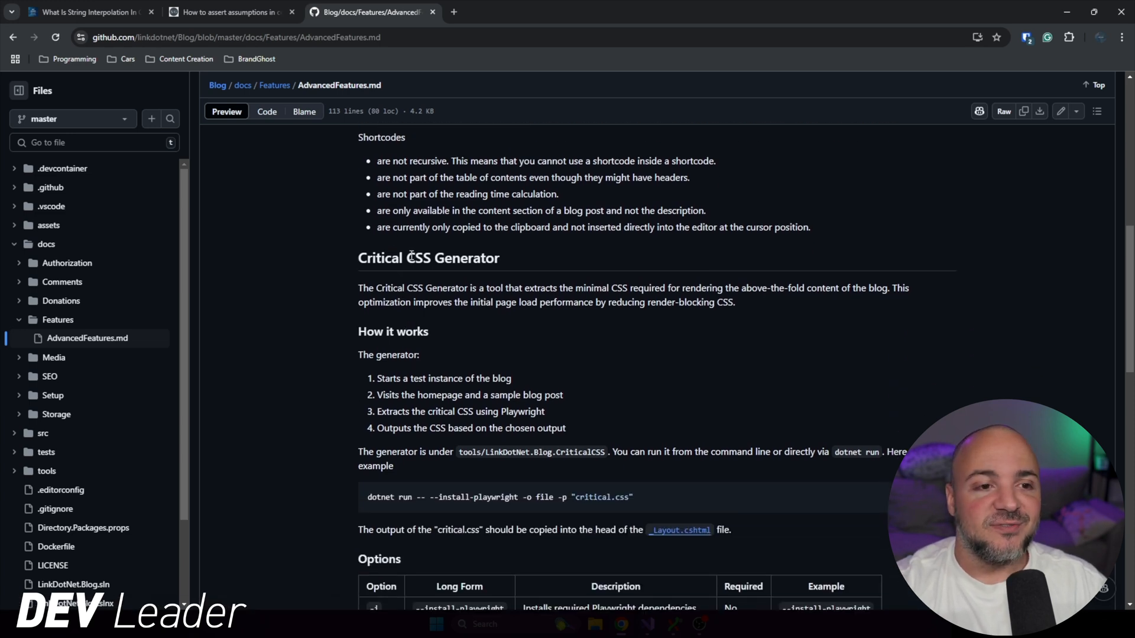
pyautogui.moveTo(588, 317)
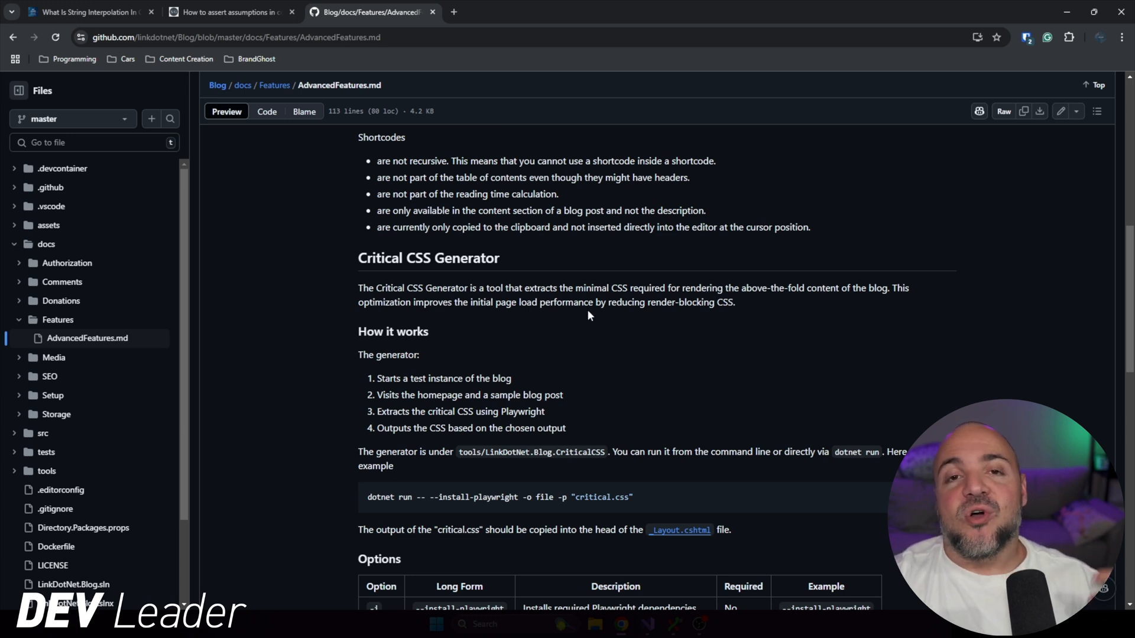
pyautogui.moveTo(776, 310)
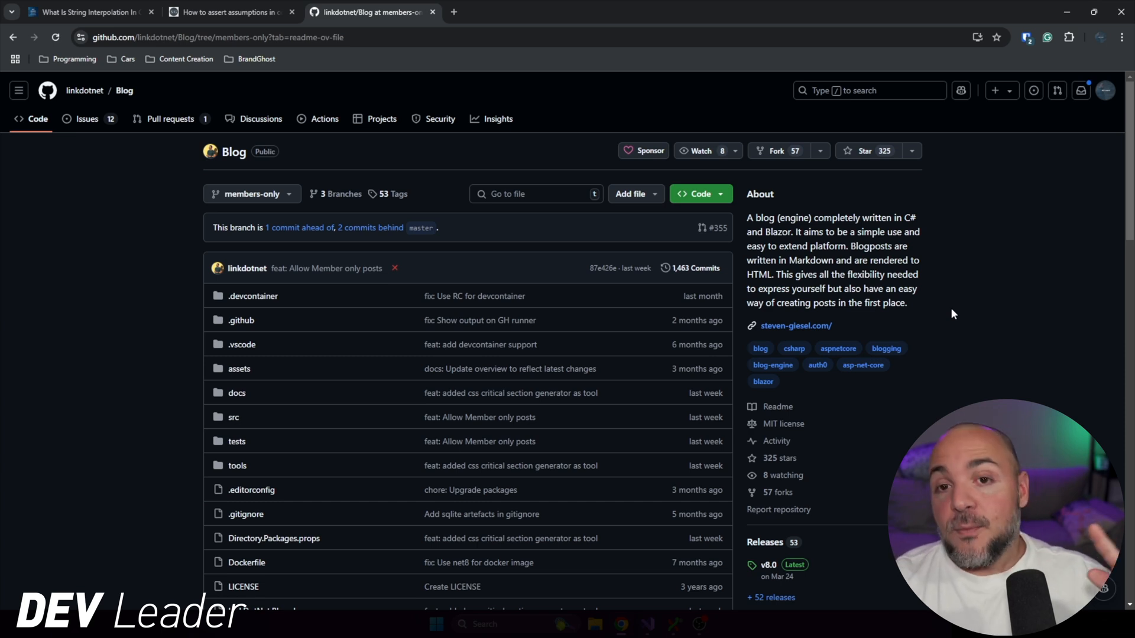
# - Open 'AI Tools Are Wrecking Junior Developers! - Dev Leader Weekly 70' from the recent posts and read through it
pyautogui.click(87, 11)
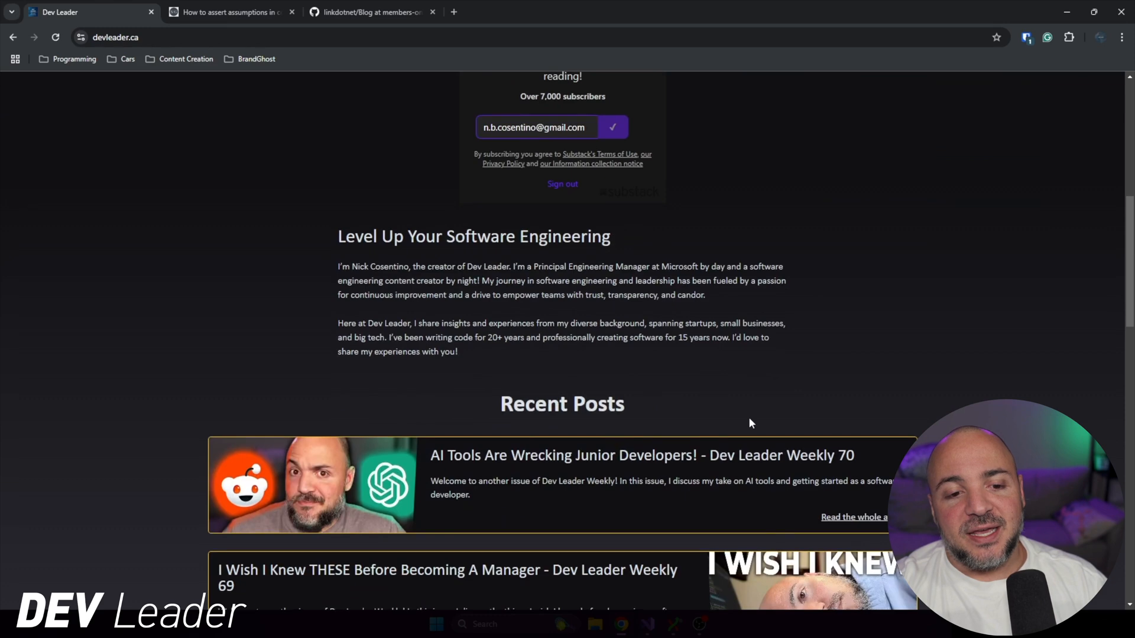
pyautogui.scroll(-3)
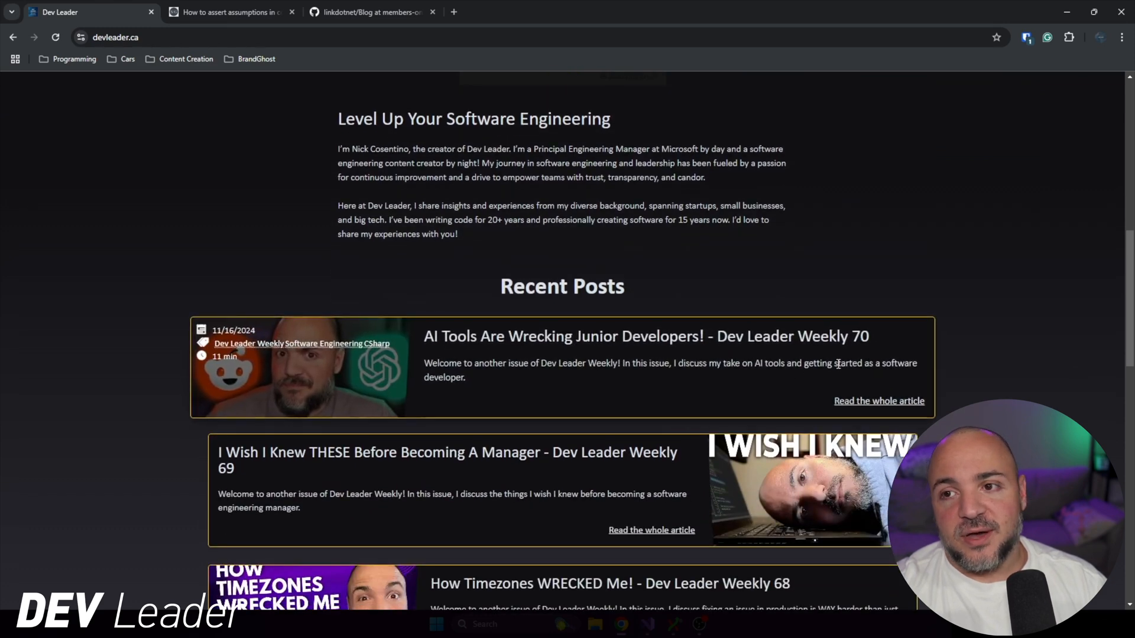
pyautogui.click(641, 335)
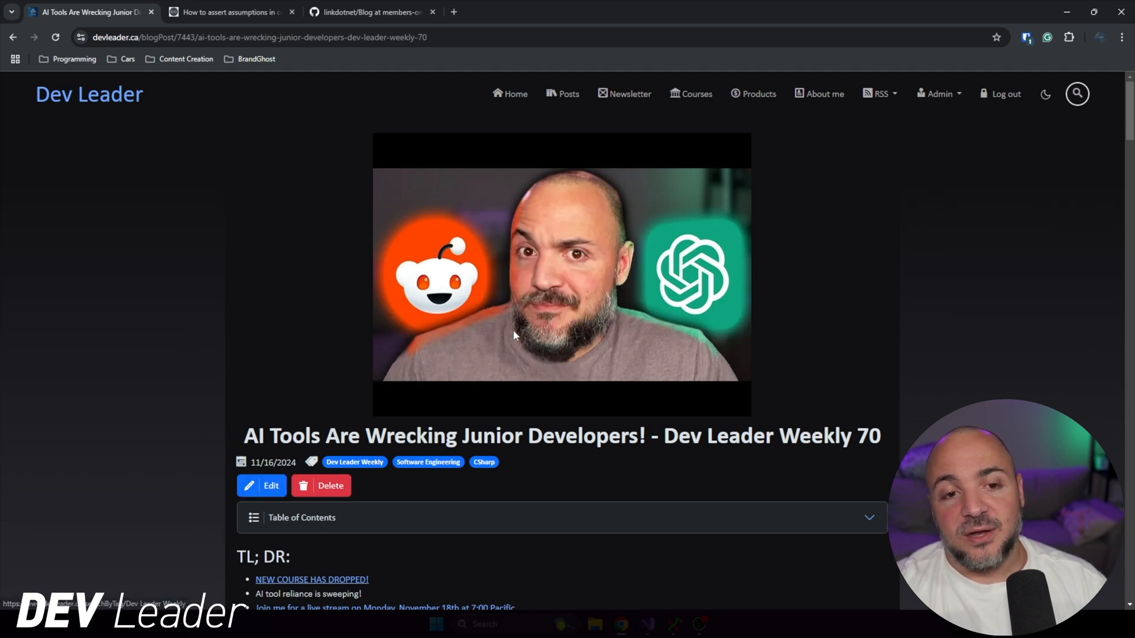
pyautogui.scroll(-3)
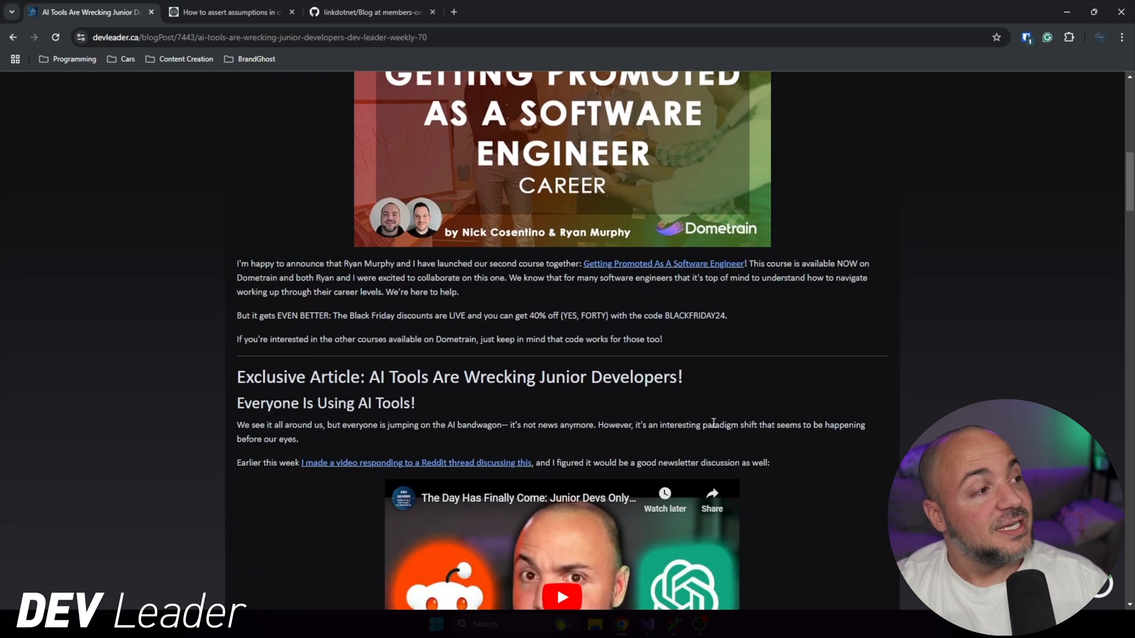
pyautogui.scroll(-3)
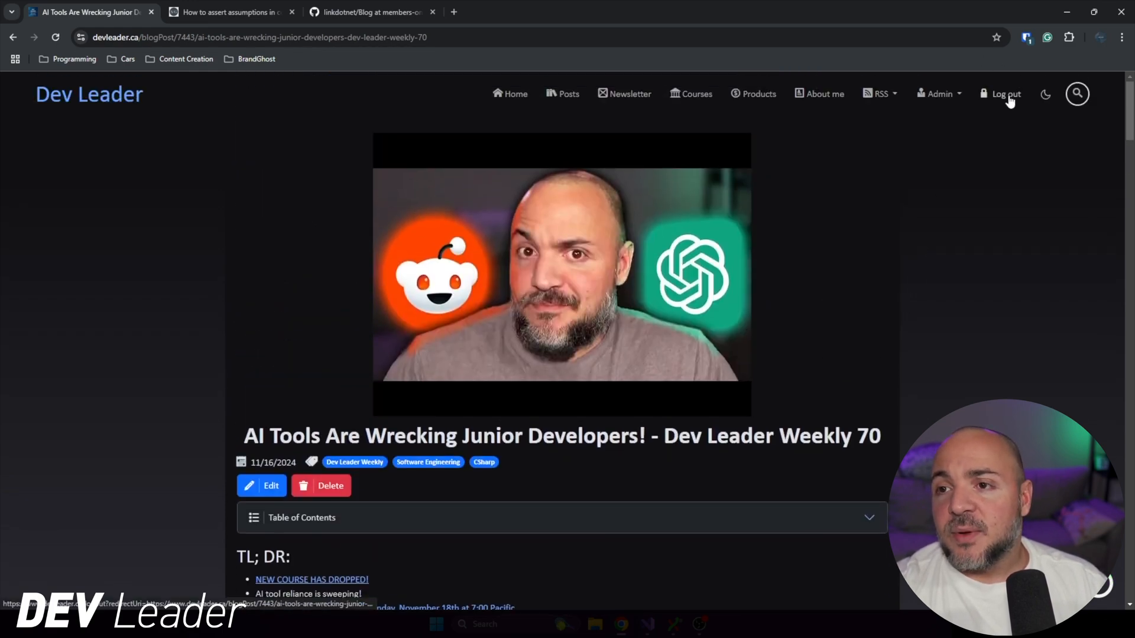
# - Log out so the Weekly 70 post shows 'This content is only available for members'
pyautogui.click(1005, 93)
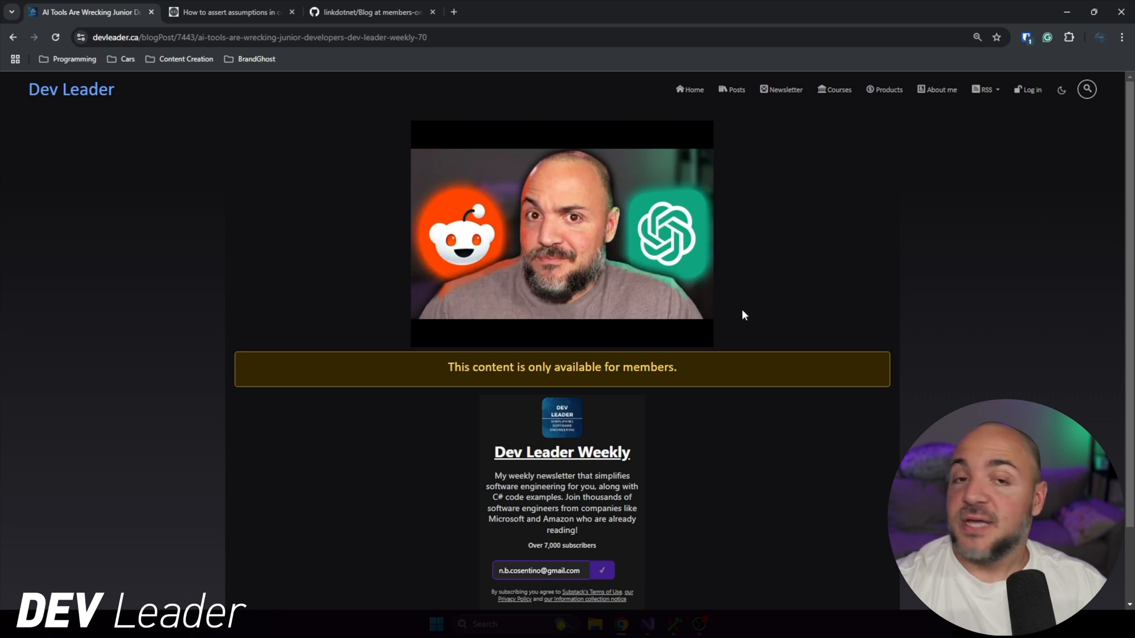
pyautogui.scroll(-3)
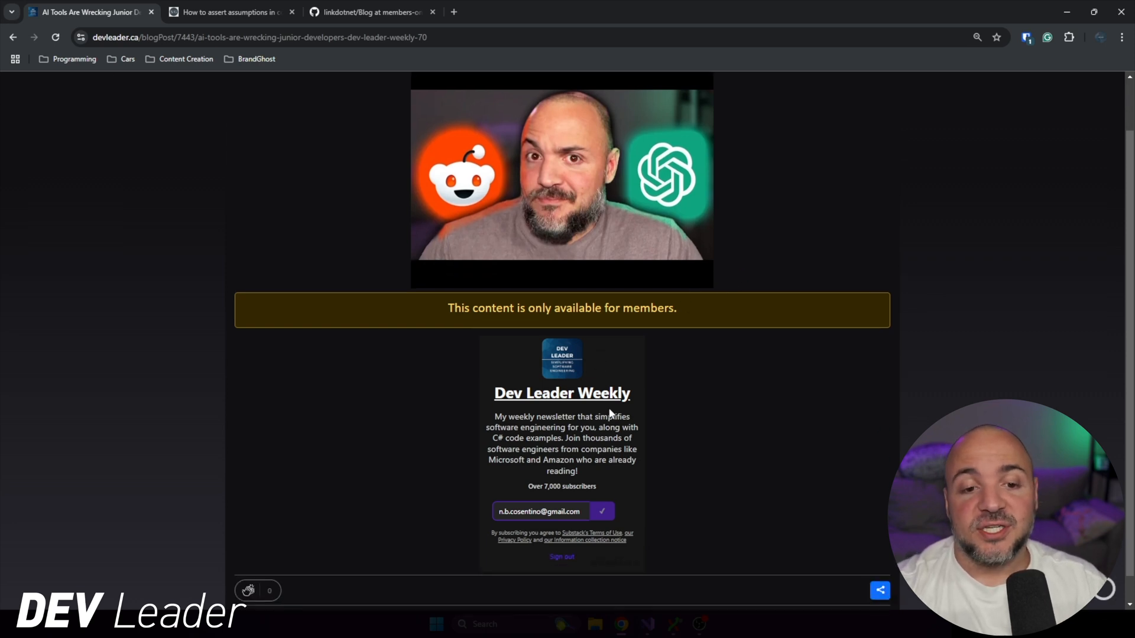
pyautogui.scroll(-3)
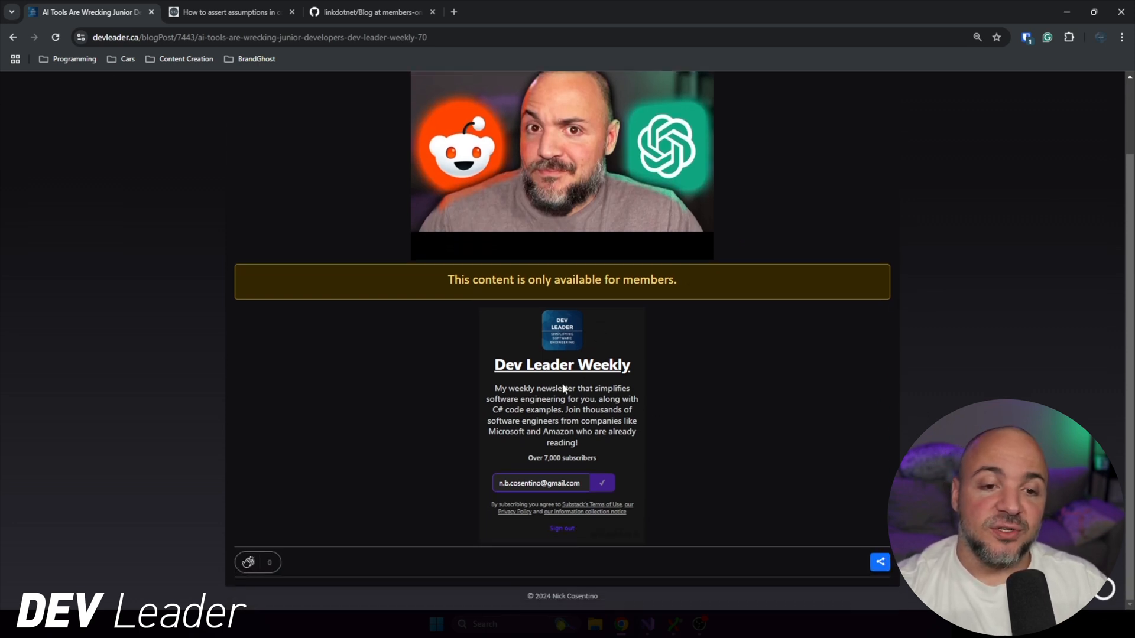
pyautogui.moveTo(742, 387)
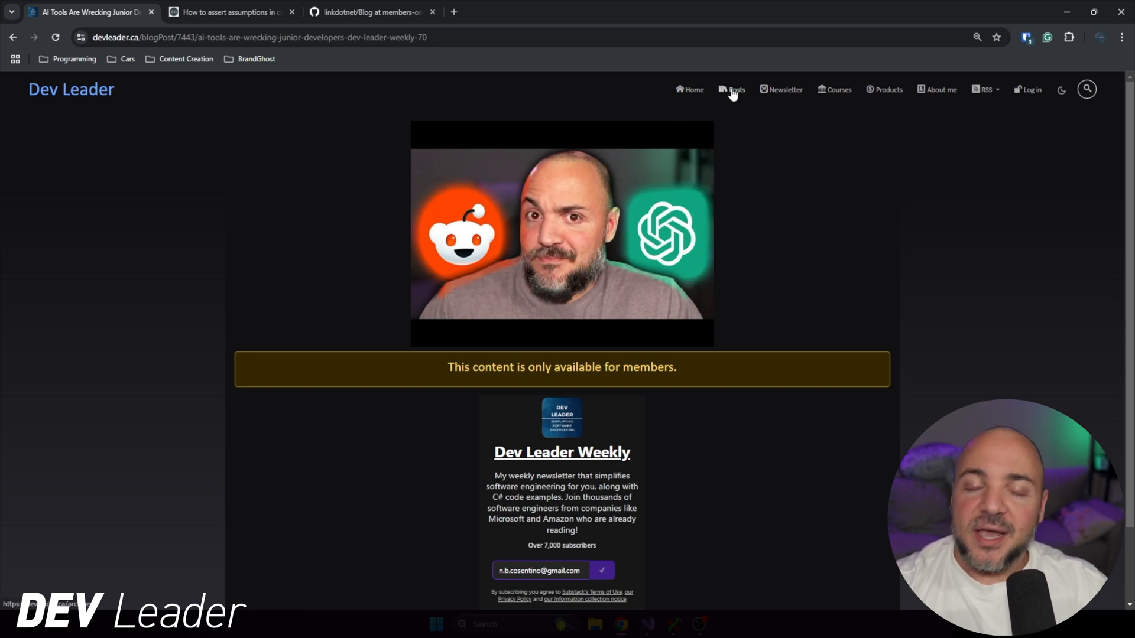
# - Browse the Posts archive and Newsletter page, then the Courses page listing Dometrain courses
pyautogui.click(735, 89)
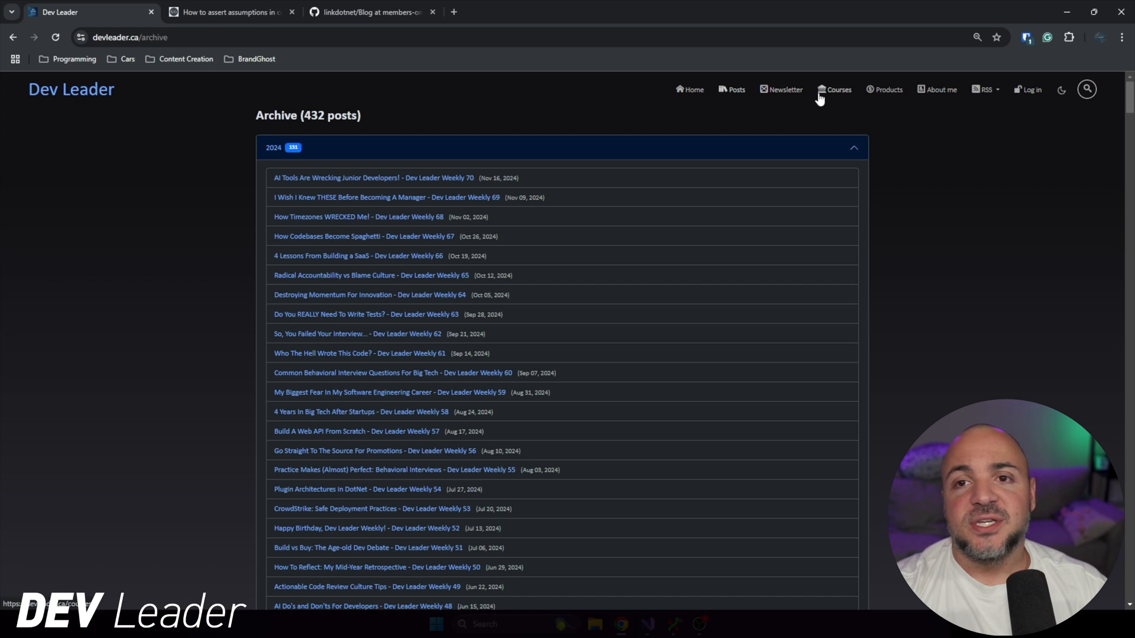
pyautogui.moveTo(838, 85)
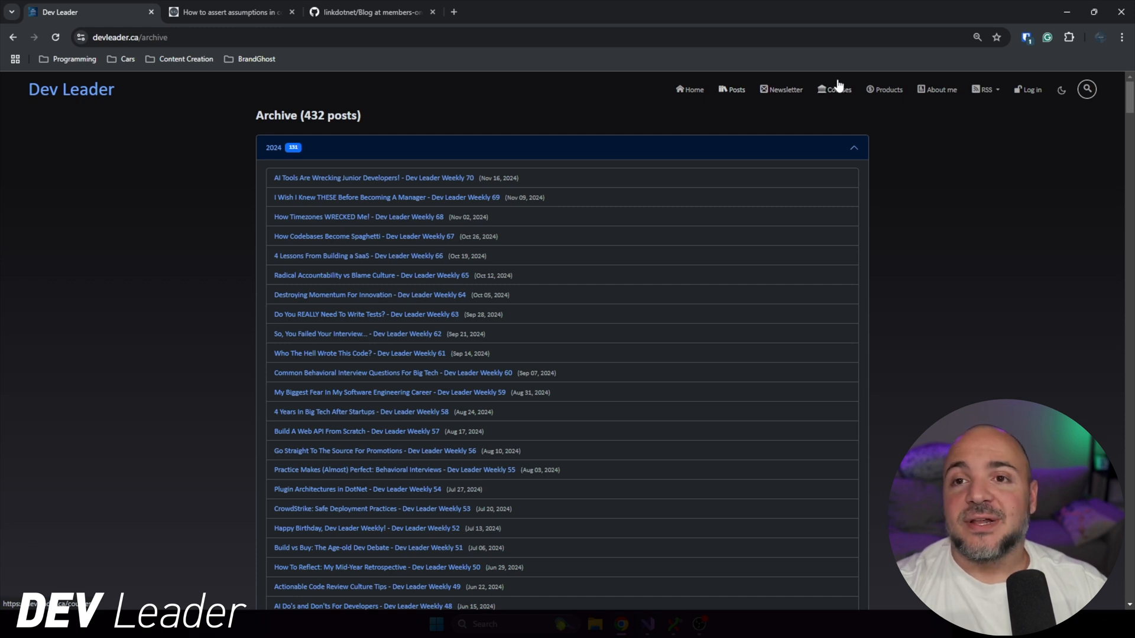
pyautogui.moveTo(834, 92)
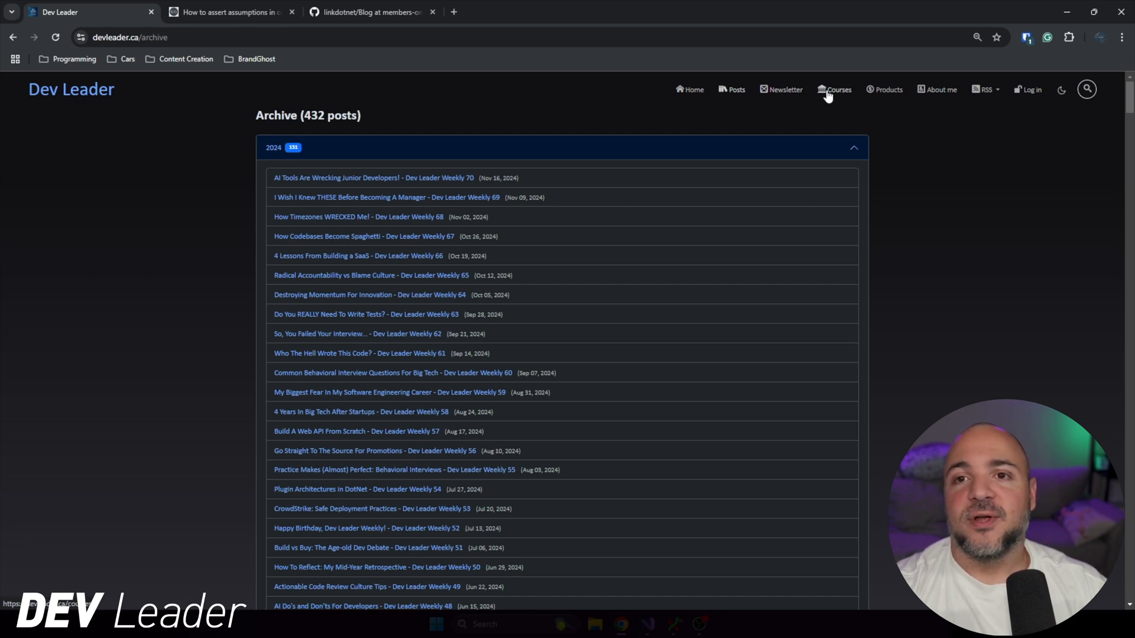
pyautogui.click(785, 89)
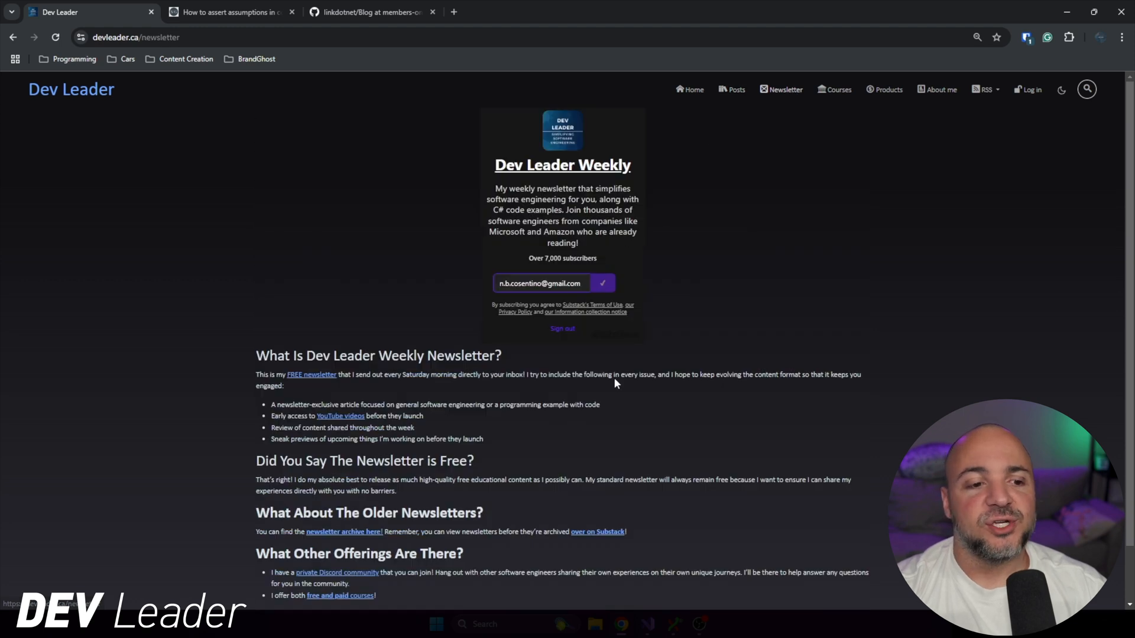
pyautogui.scroll(-3)
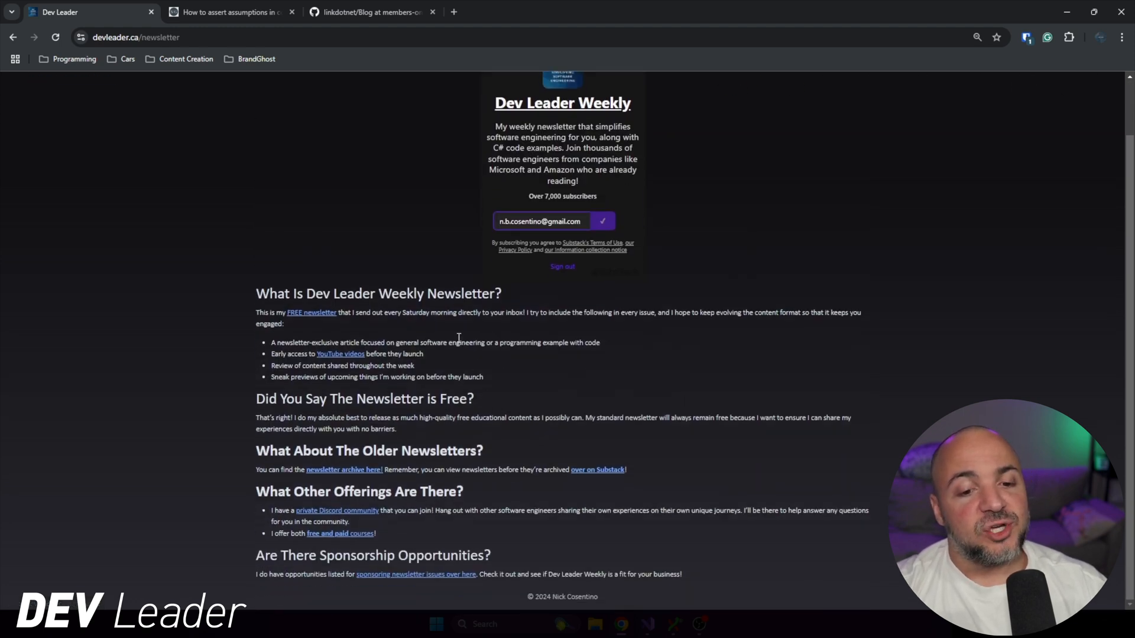
pyautogui.moveTo(589, 221)
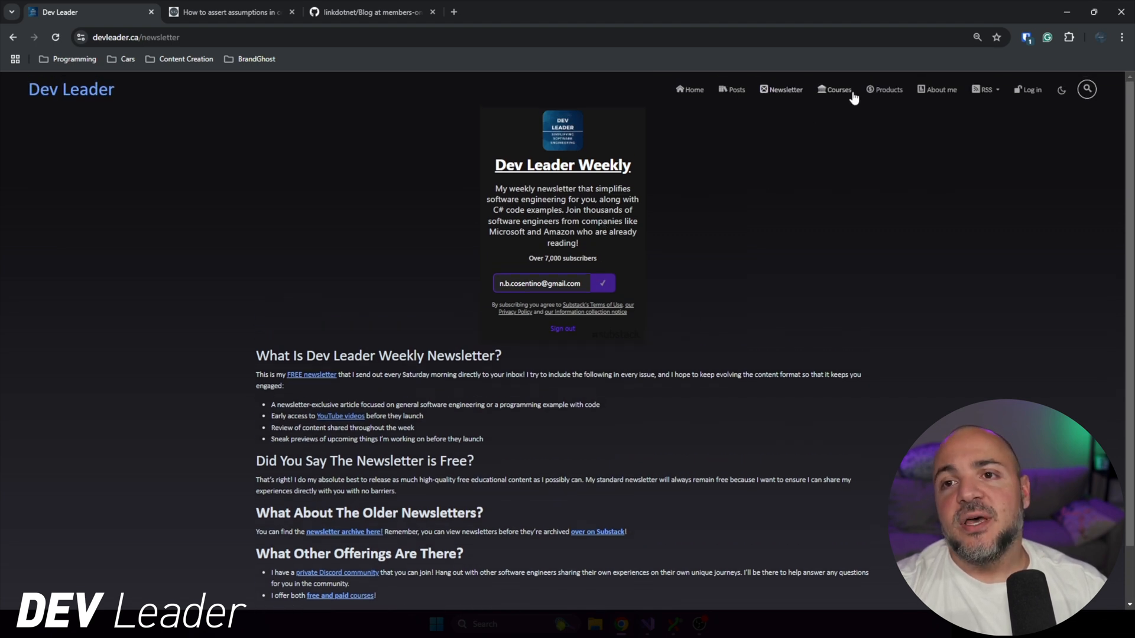
pyautogui.click(838, 88)
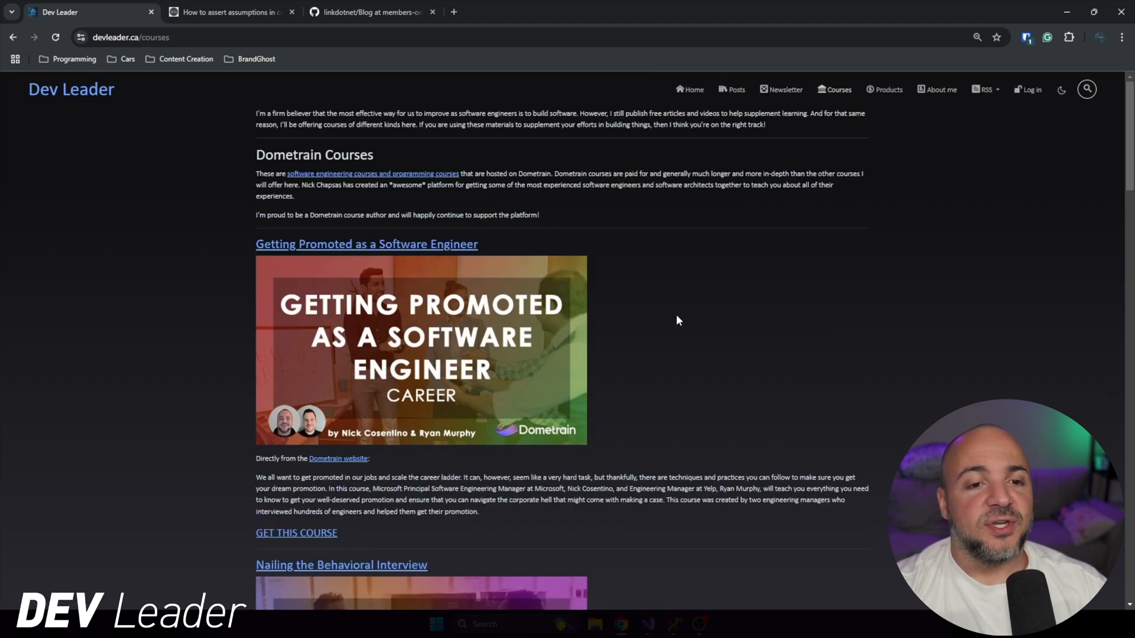
pyautogui.moveTo(673, 297)
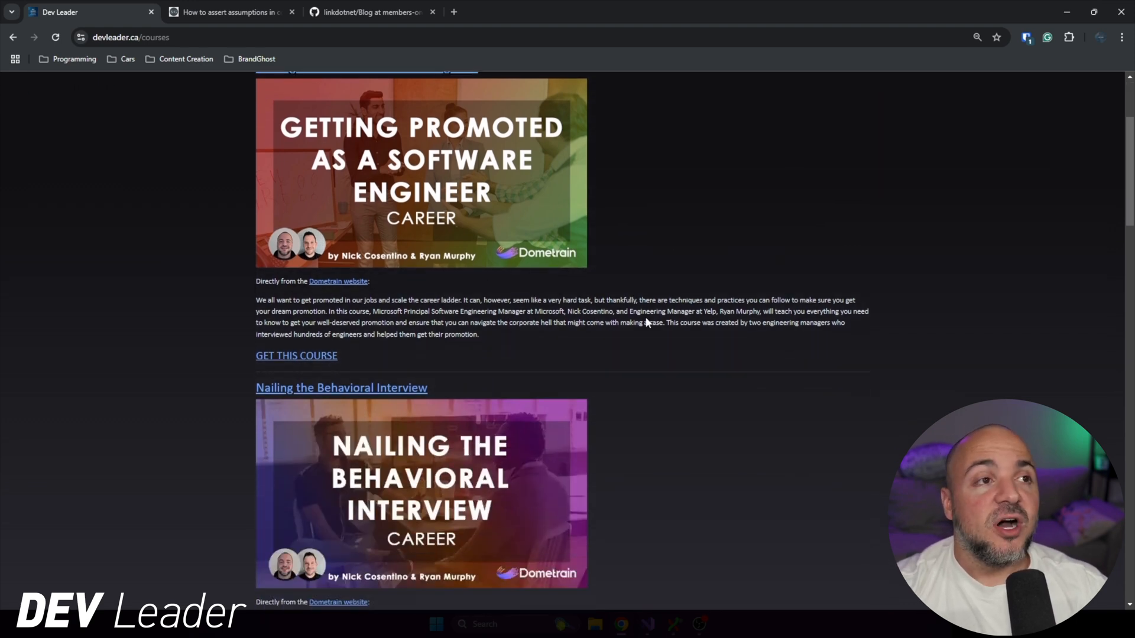
pyautogui.scroll(-3)
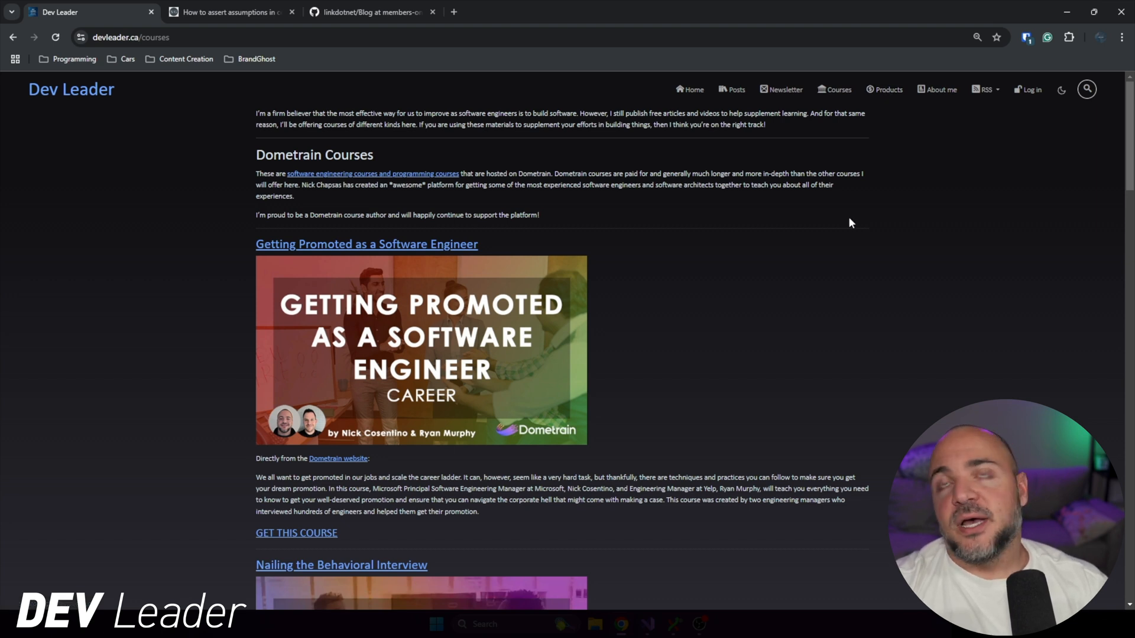
pyautogui.moveTo(843, 241)
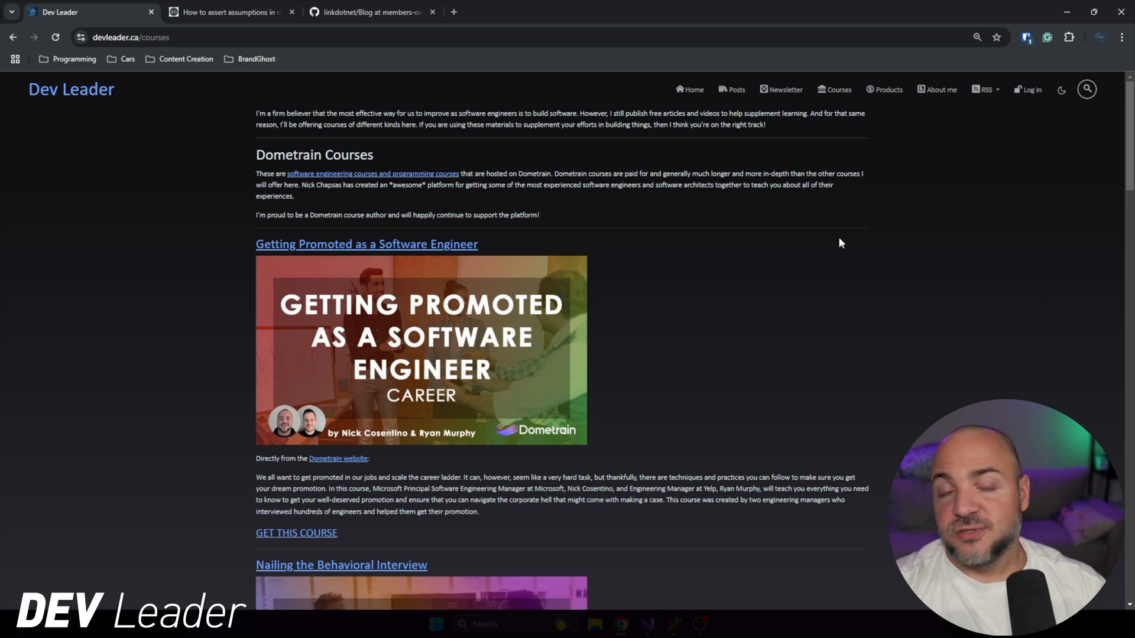
pyautogui.moveTo(888, 89)
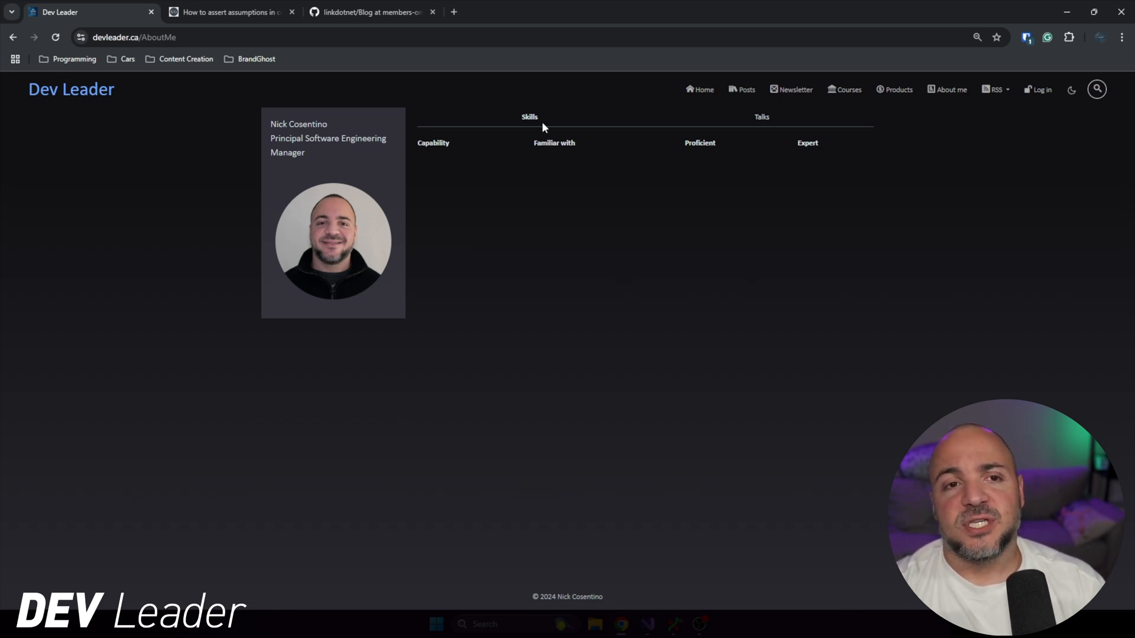
pyautogui.moveTo(536, 249)
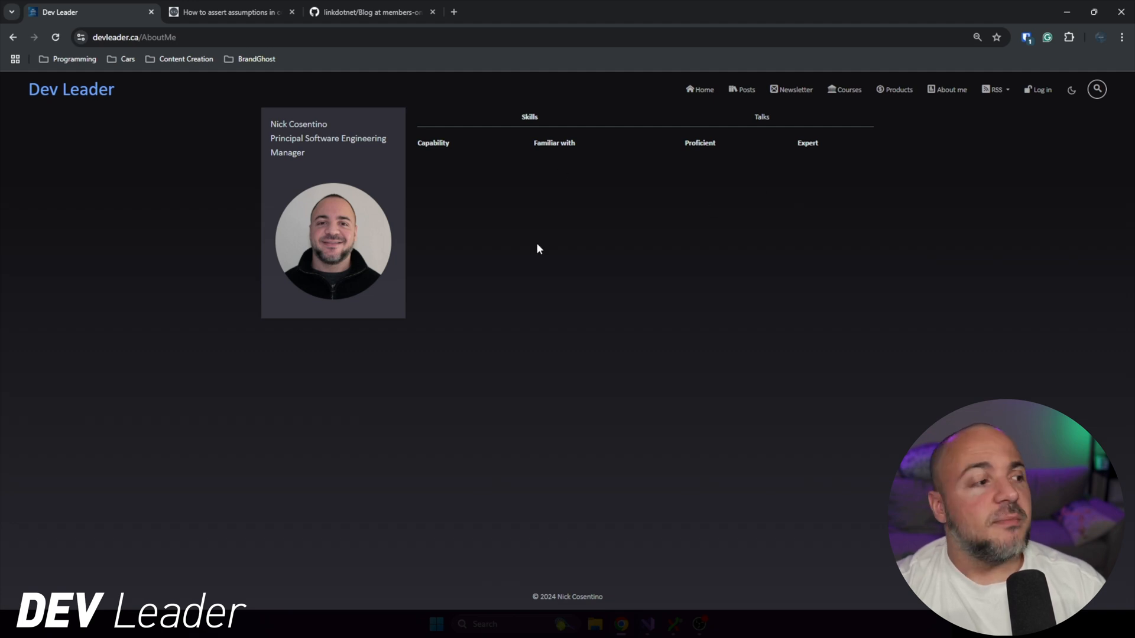
pyautogui.moveTo(699, 263)
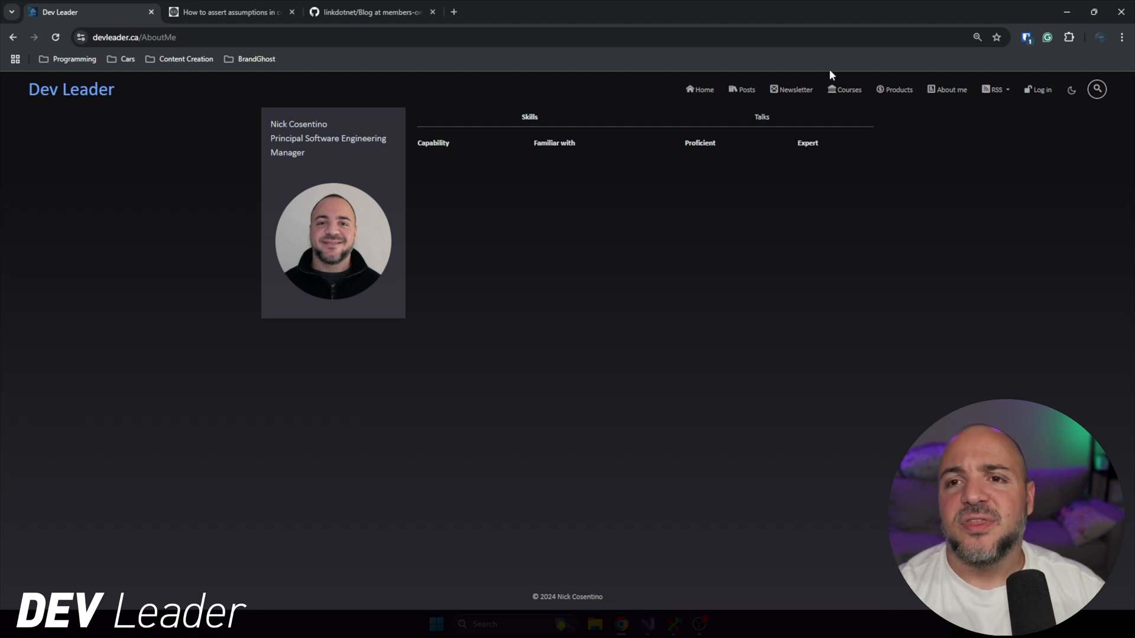
# - Return to the linkdotnet/Blog members-only branch on GitHub after the About Me page
pyautogui.click(369, 12)
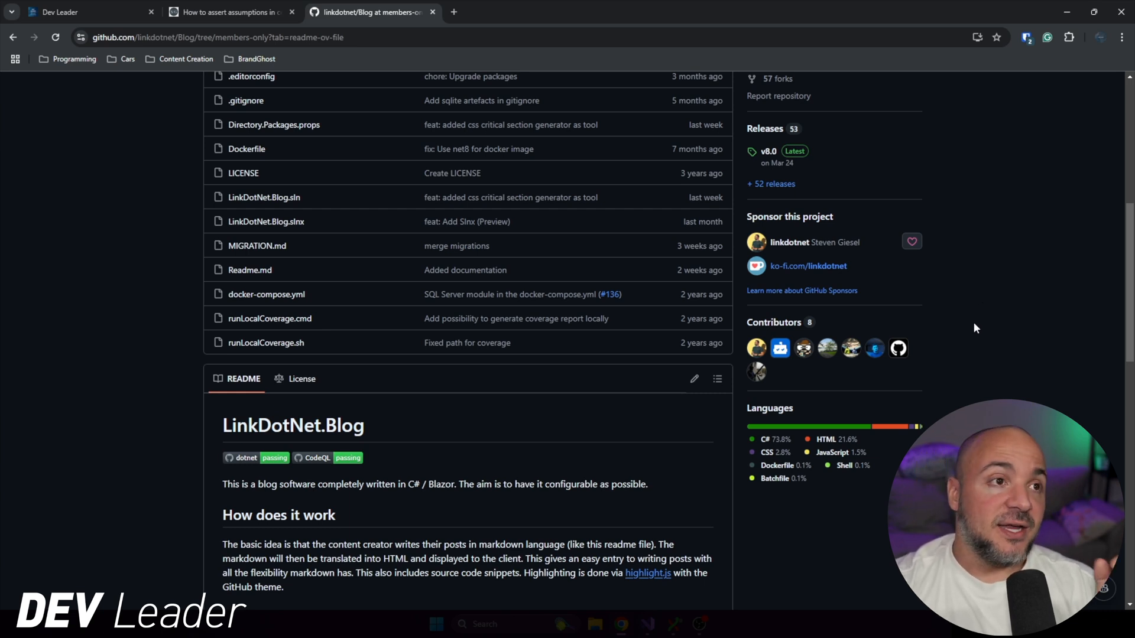
# - Revisit the About Me tab, then scroll the members-only README to Documentation, Installation, License and Support sections
pyautogui.click(86, 12)
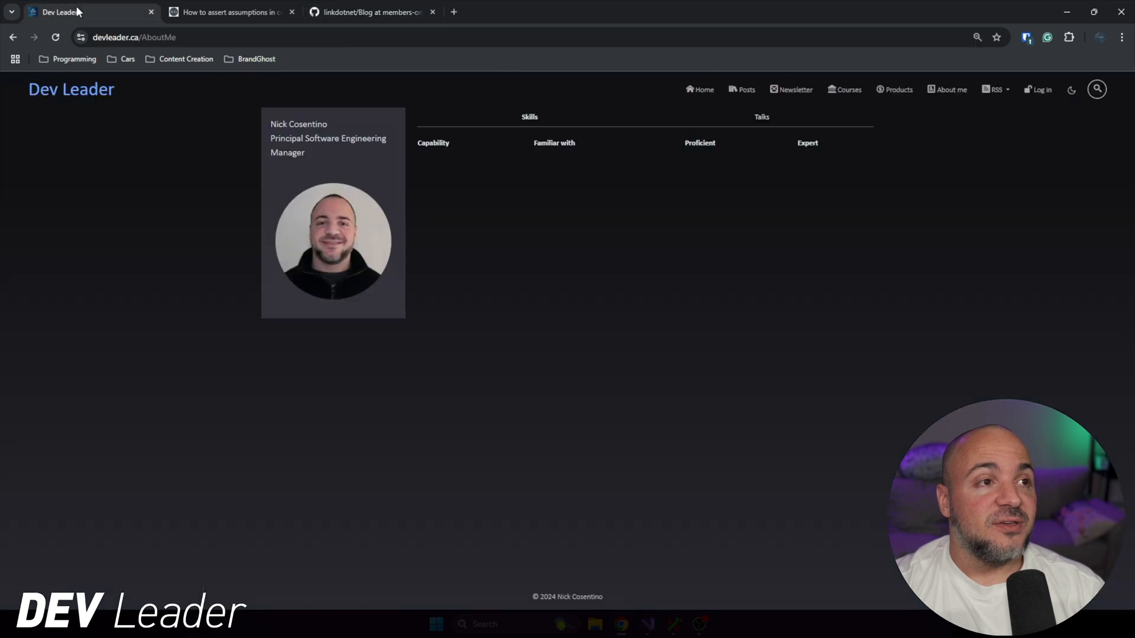
pyautogui.moveTo(437, 173)
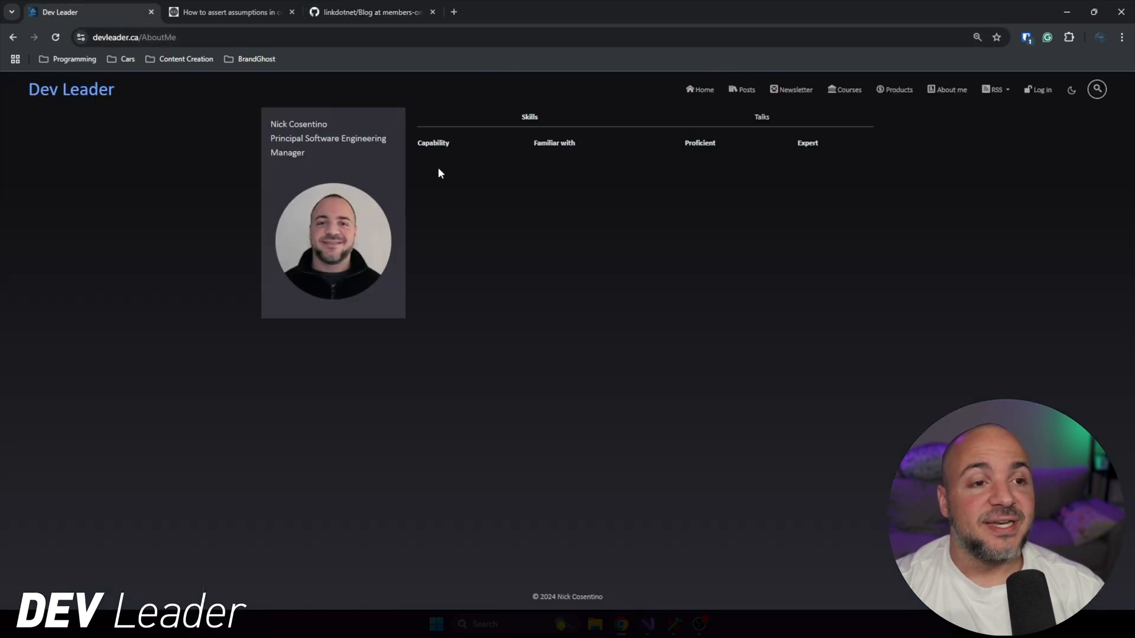
pyautogui.moveTo(624, 214)
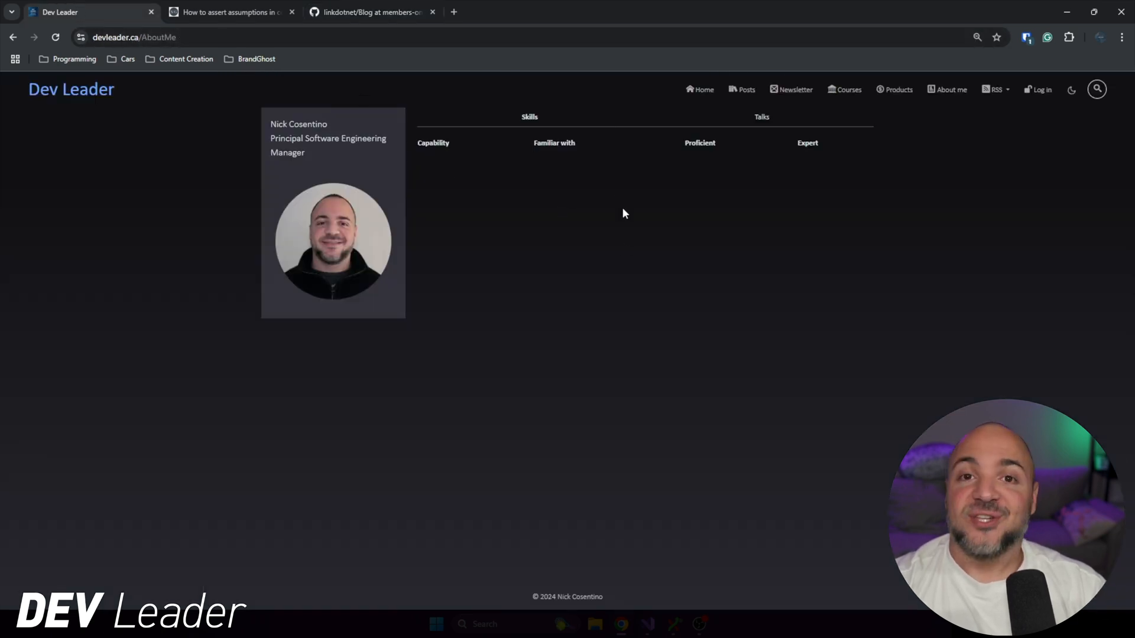
pyautogui.click(370, 11)
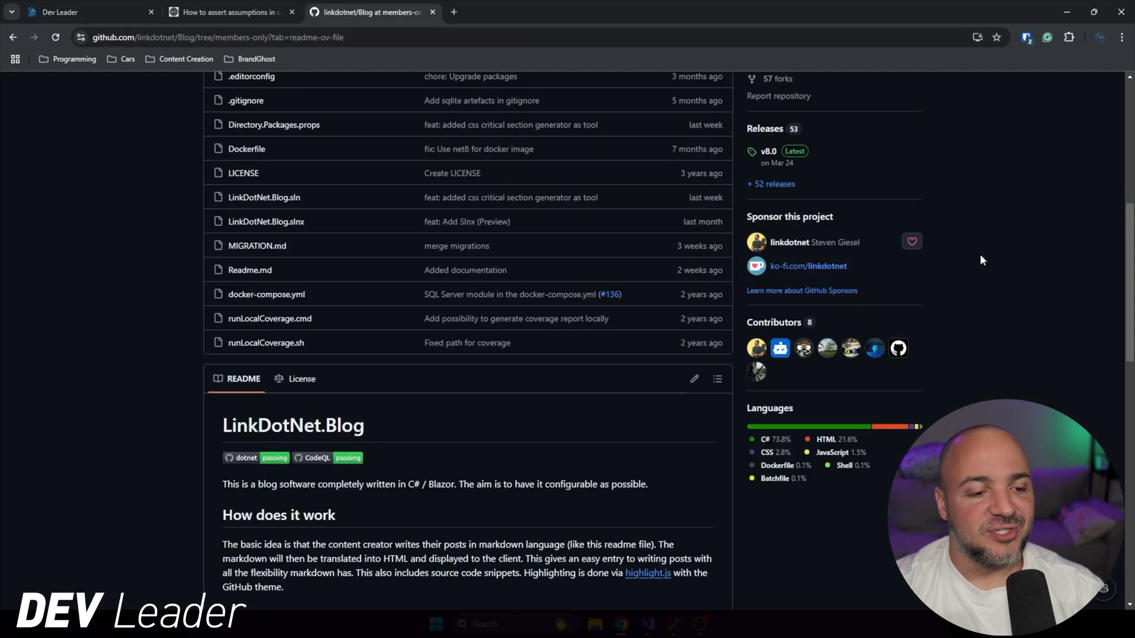
pyautogui.scroll(-3)
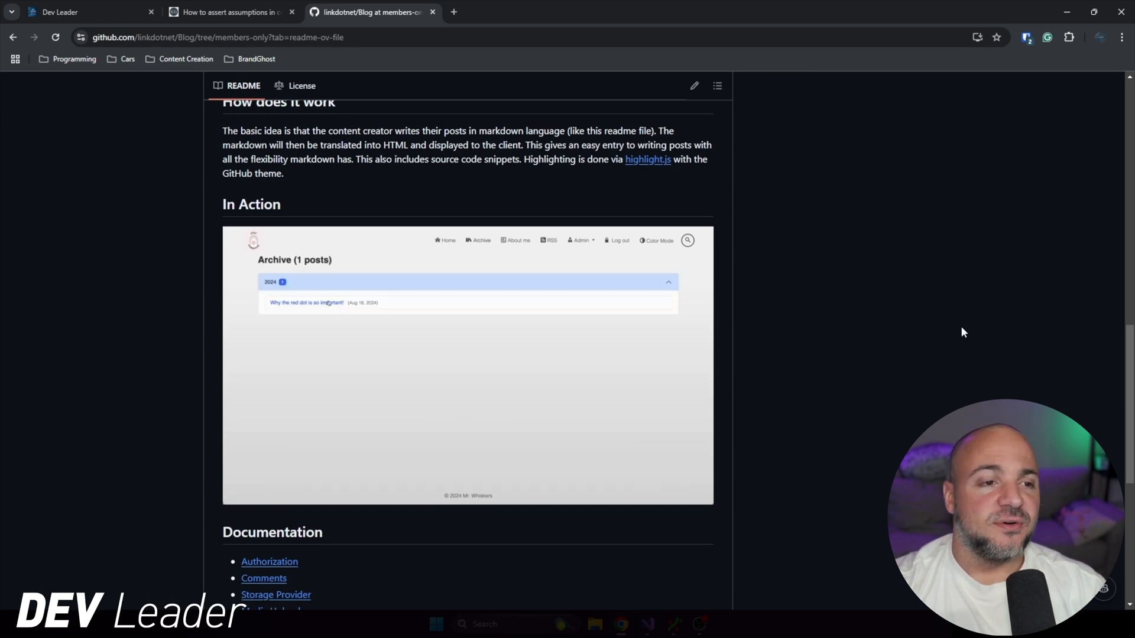
pyautogui.scroll(-3)
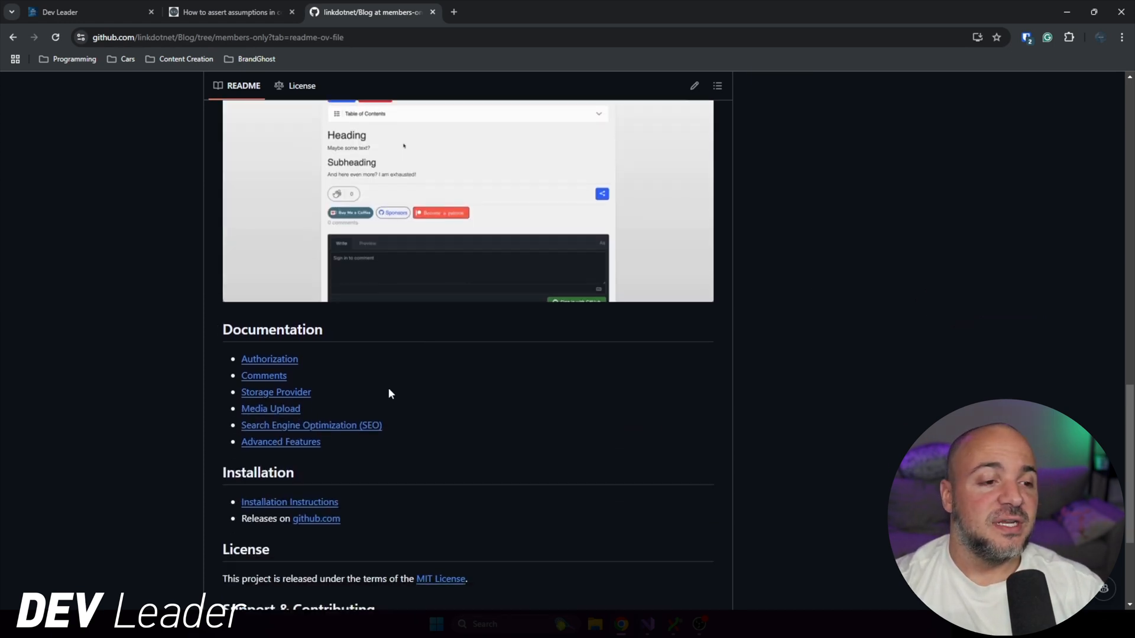
pyautogui.scroll(-3)
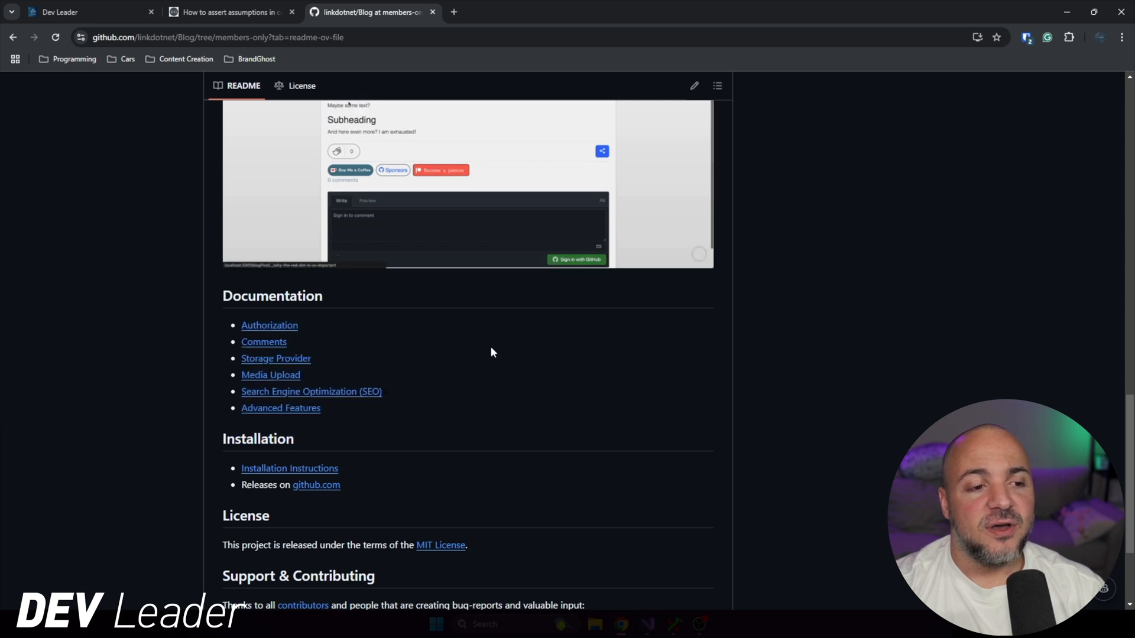